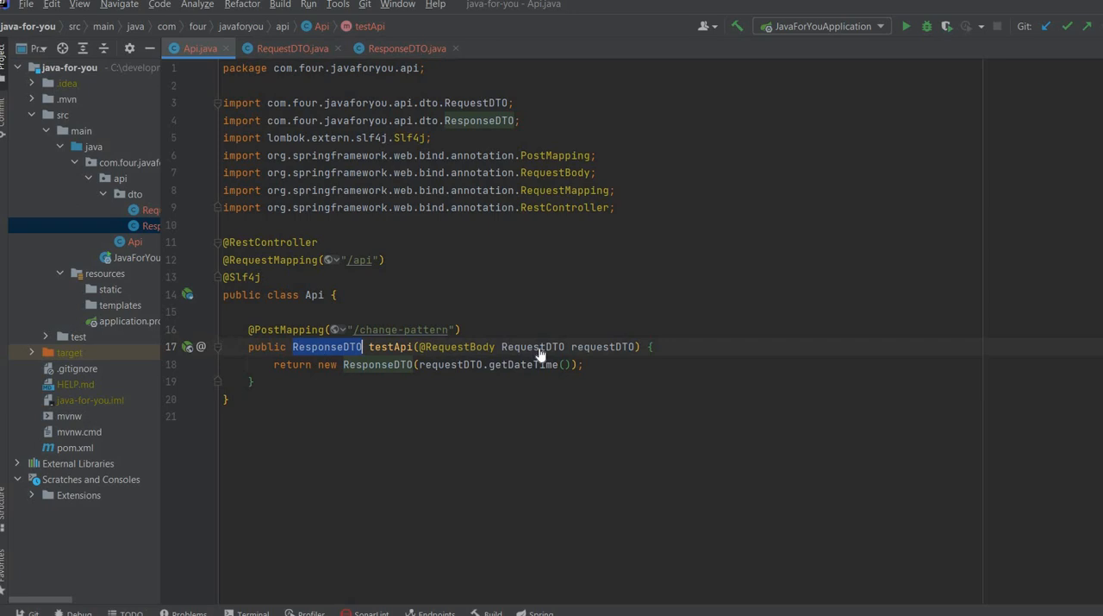
Step: Rename ResponseDTO's localDate field to dateTime
click(293, 48)
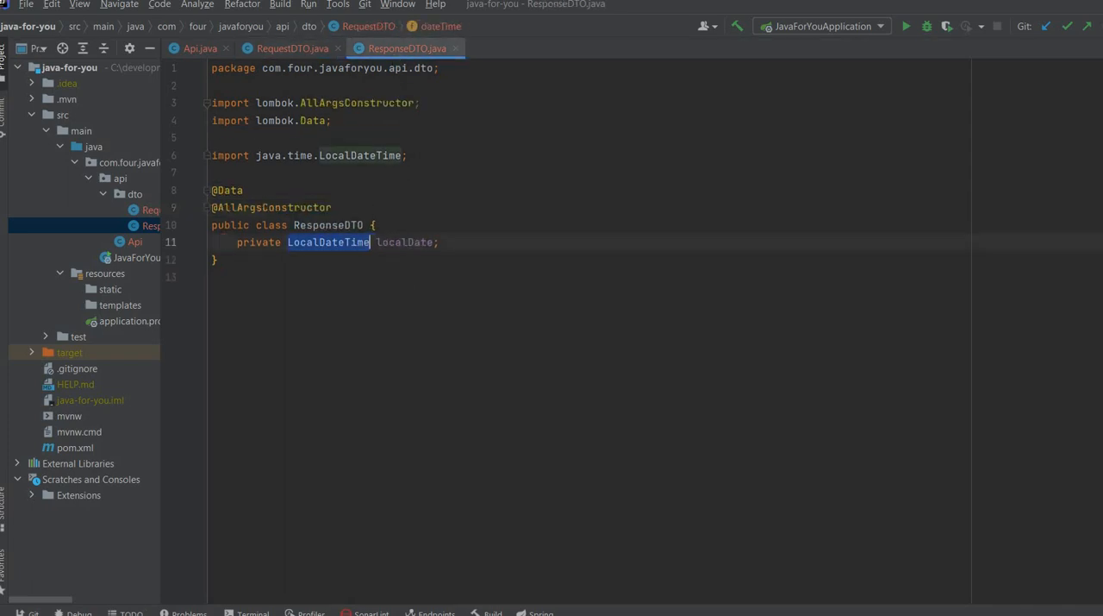
text(date)
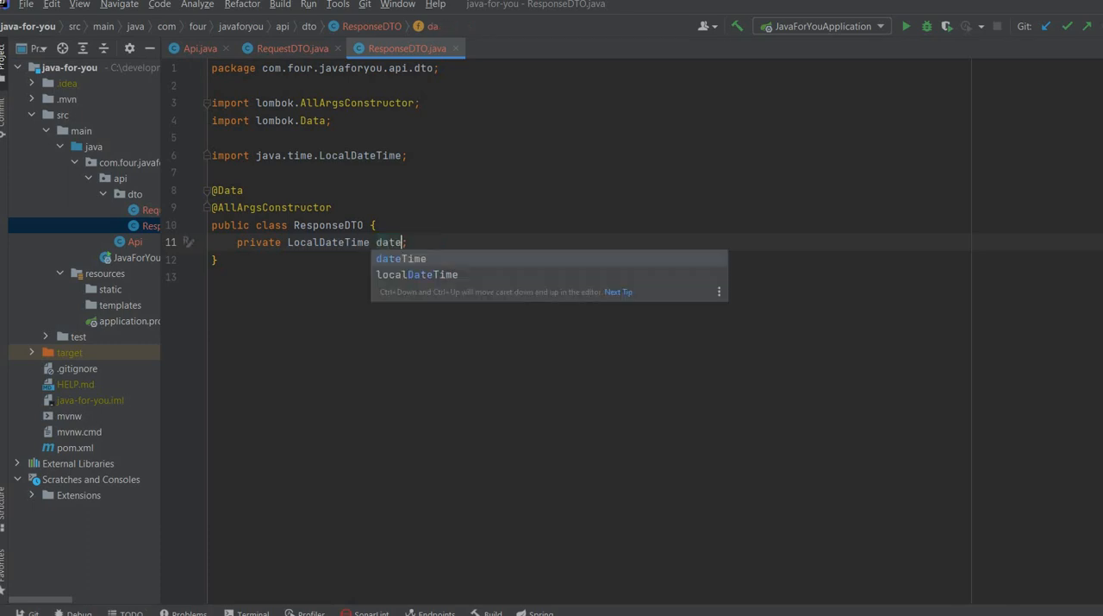
click(400, 257)
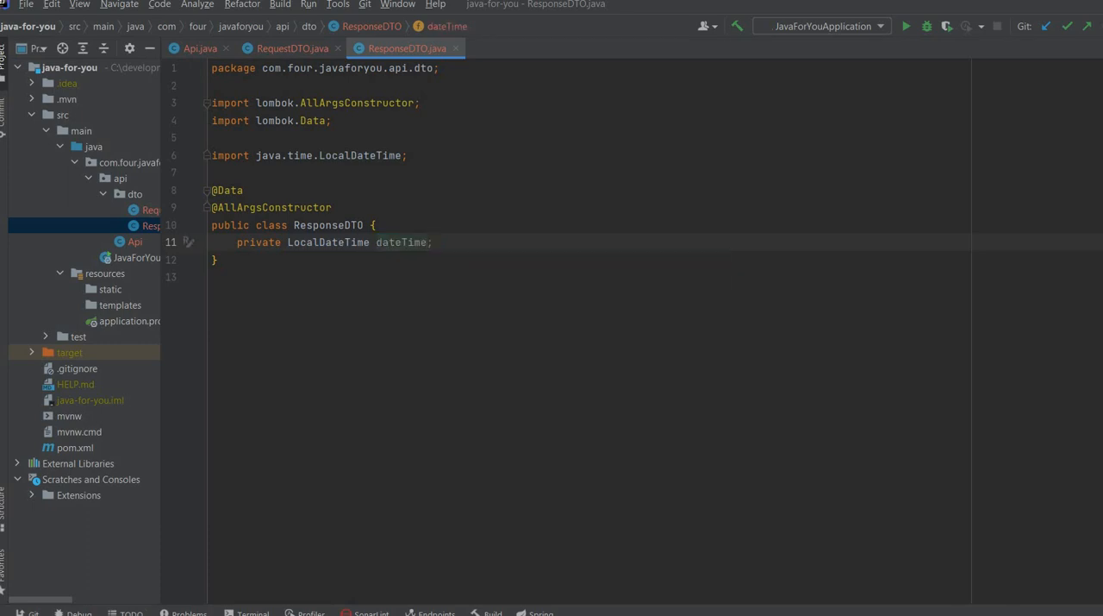
click(198, 48)
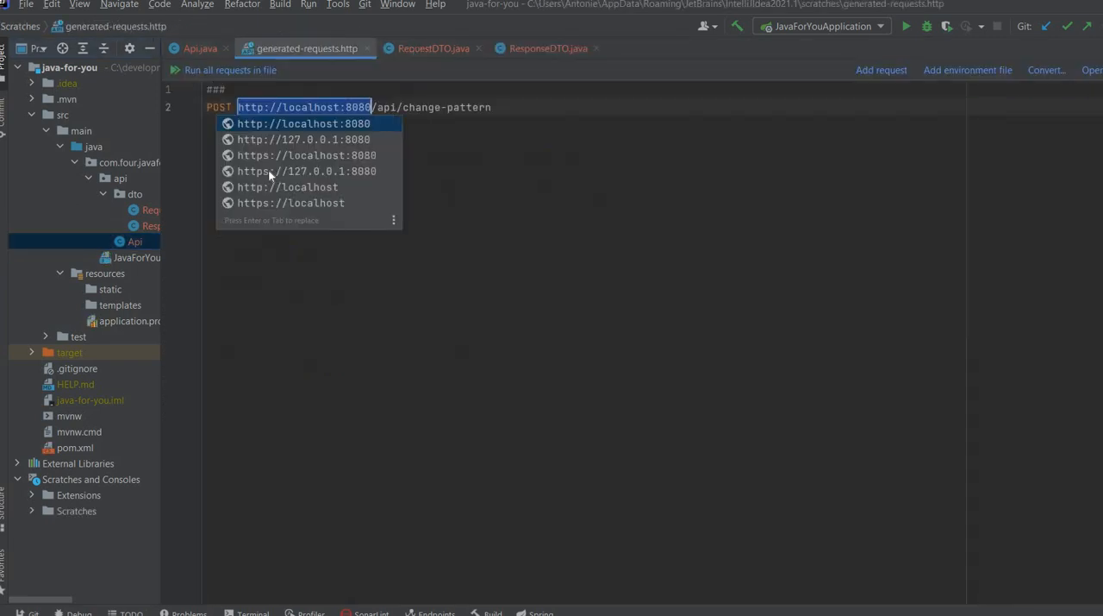
Step: Add a Content-Type: application/json header and an empty JSON body to the change-pattern POST
key(Escape)
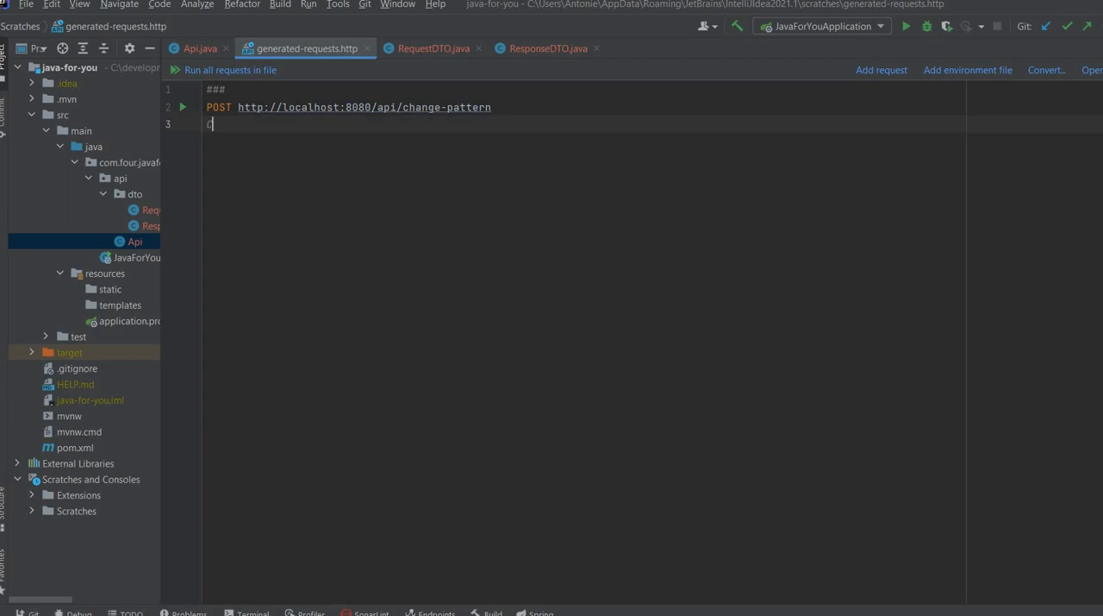
text(Content-Type: app)
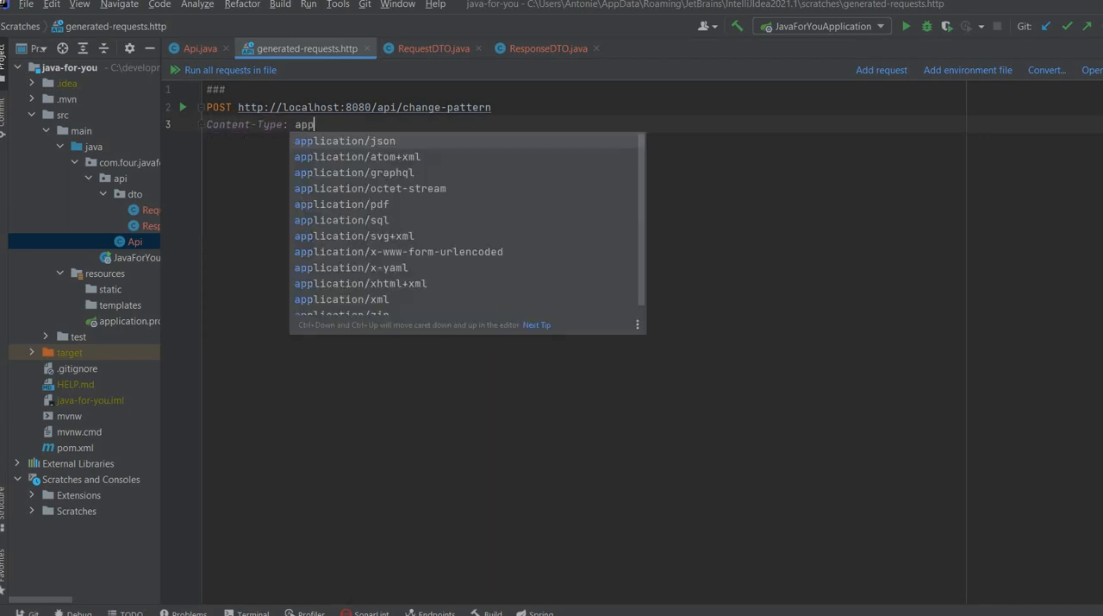
click(344, 140)
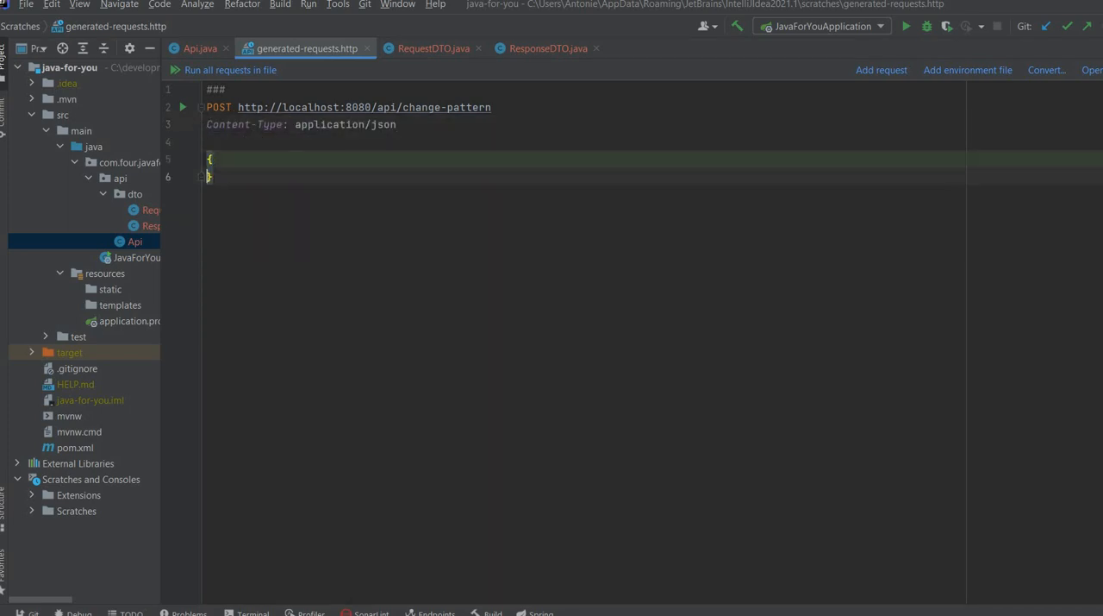
key(enter)
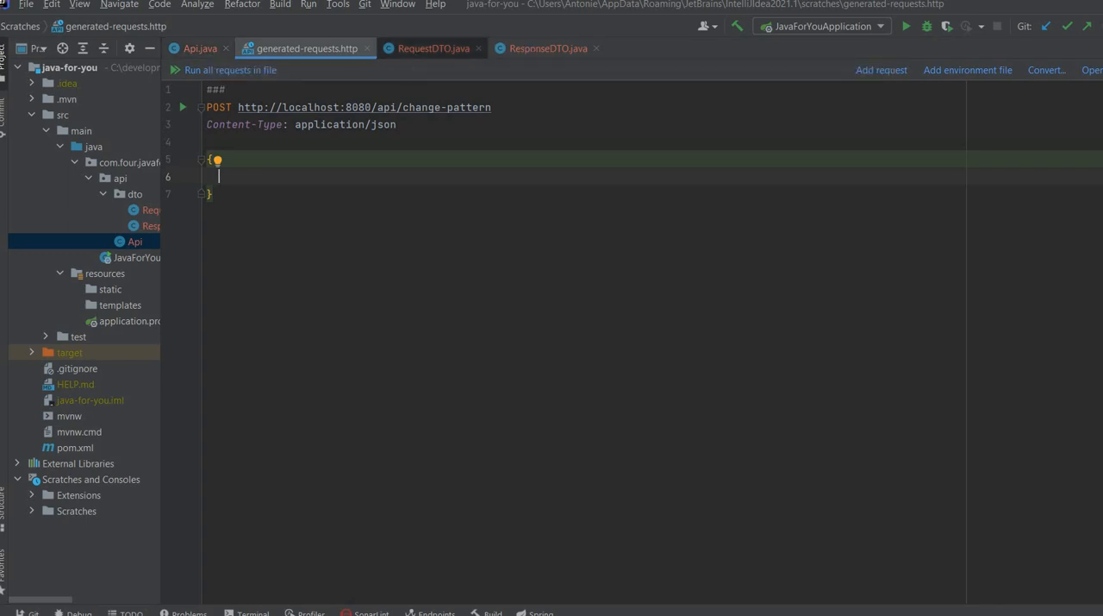
Step: Put a quoted "dateTime" key into the JSON request body
click(430, 48)
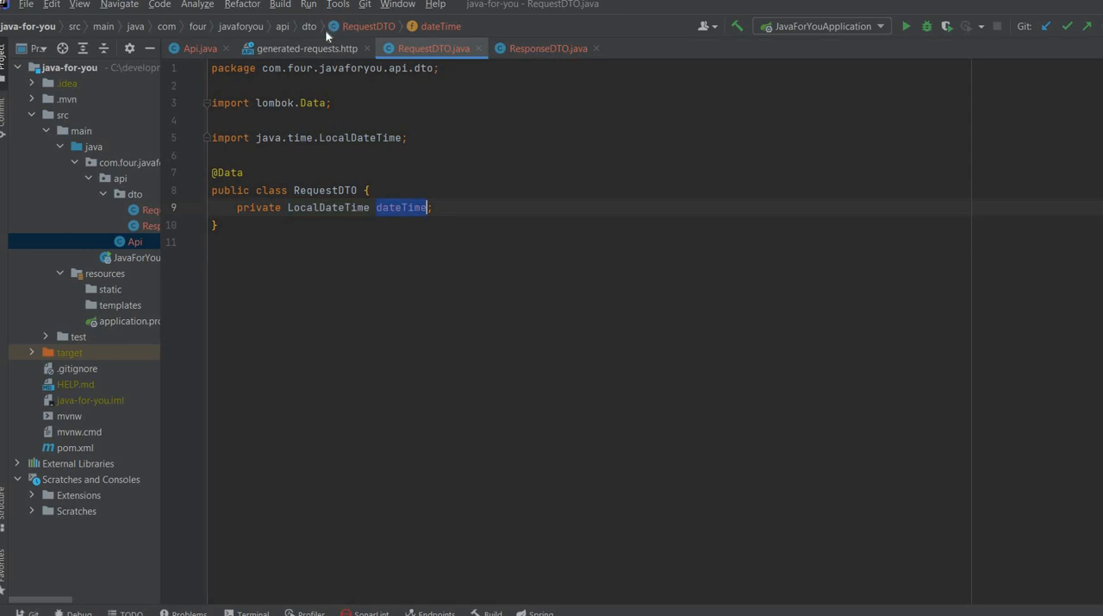
click(307, 48)
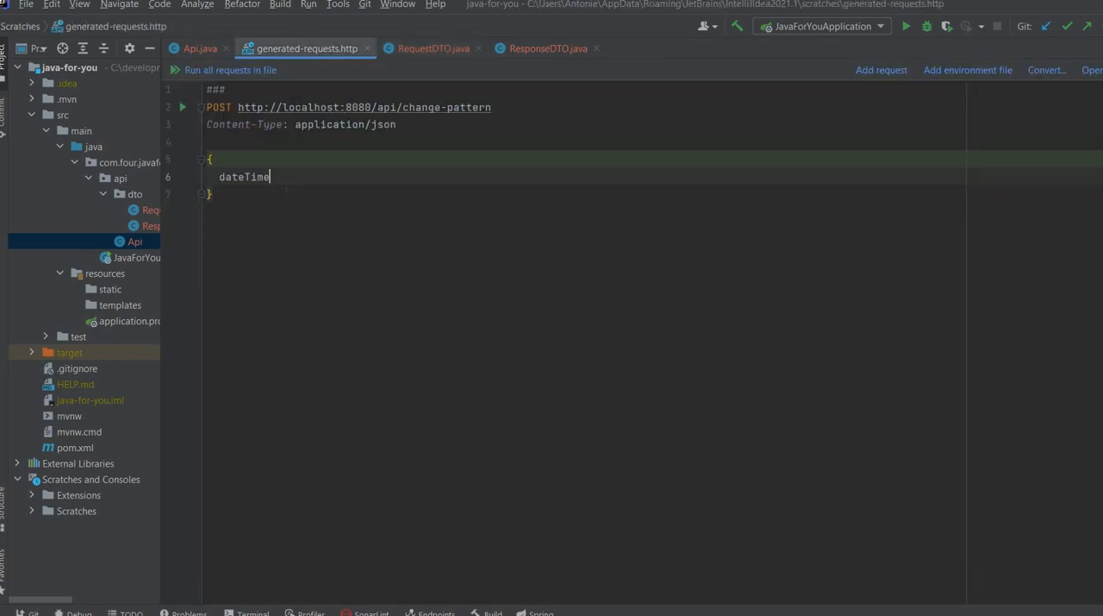
double_click(244, 177)
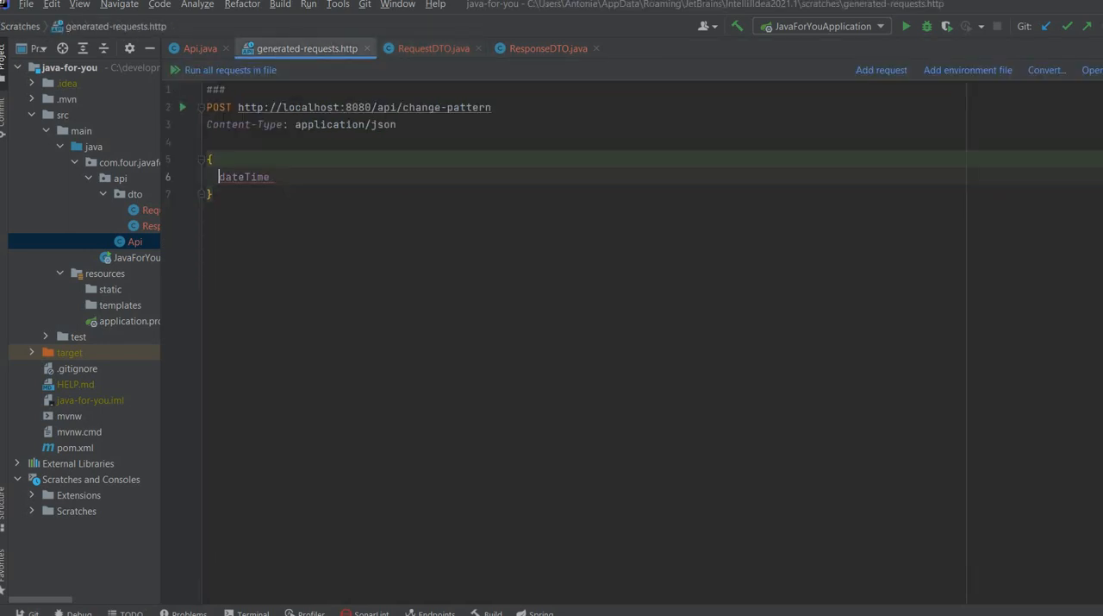
text(")
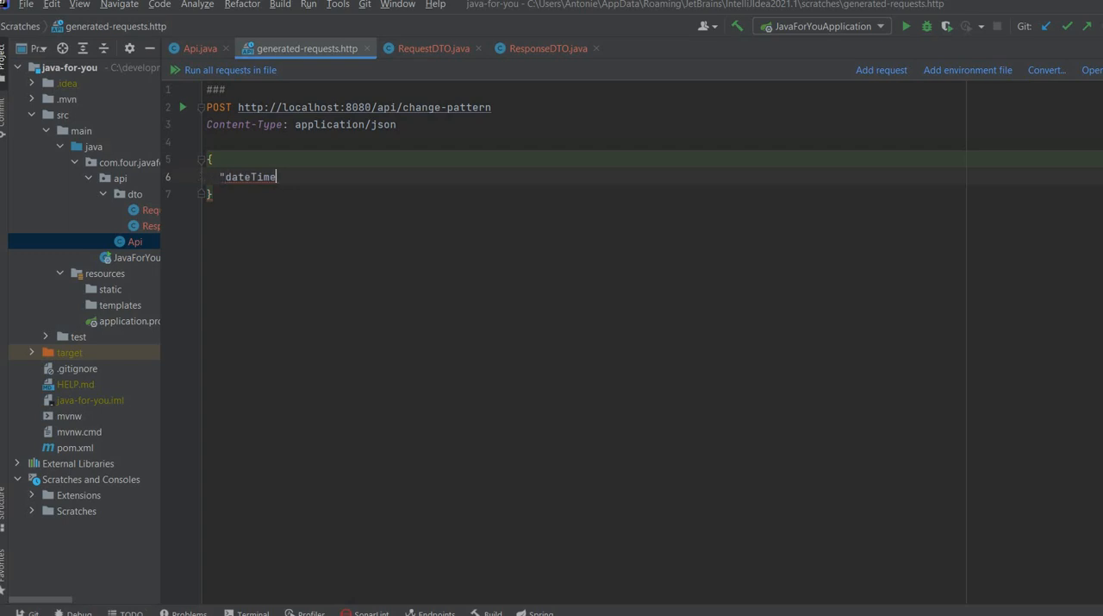
text(":)
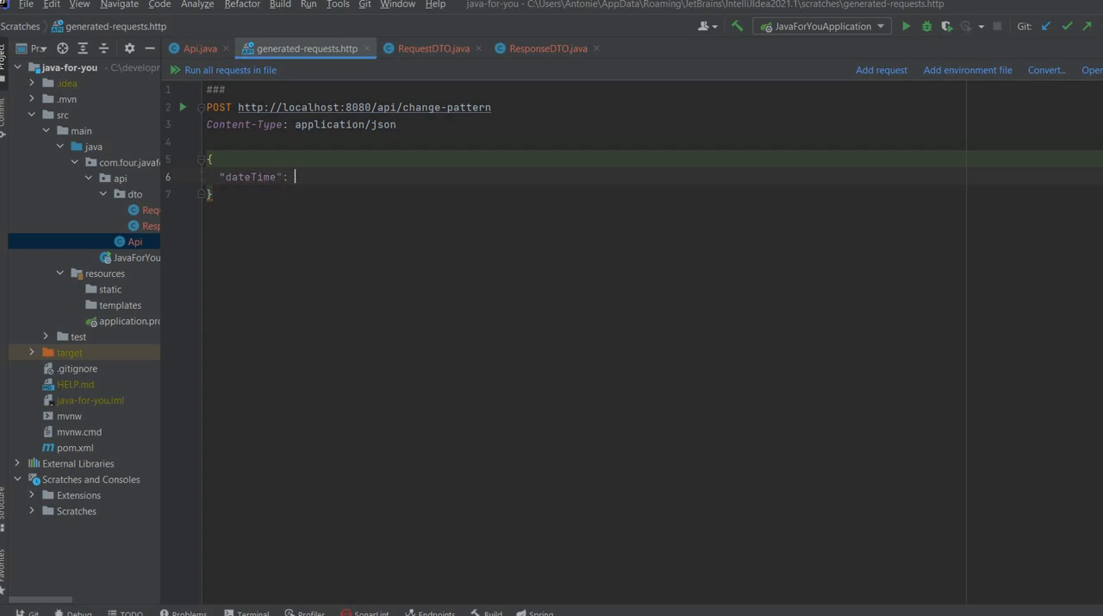
text(")
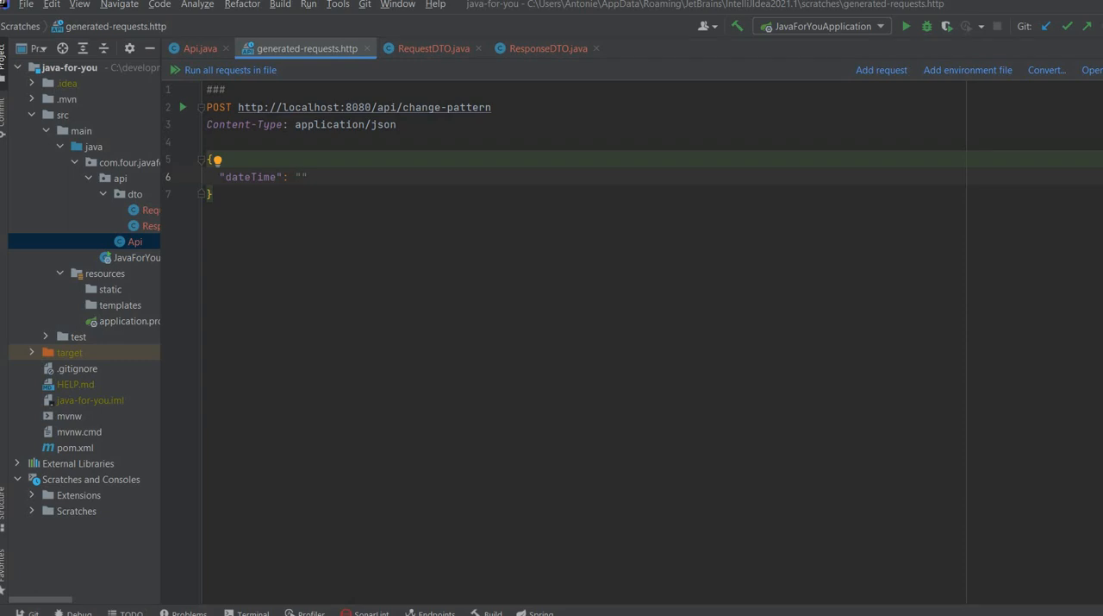
Step: Enter "08/03/2023 15:00:15" as the dateTime value
text(0)
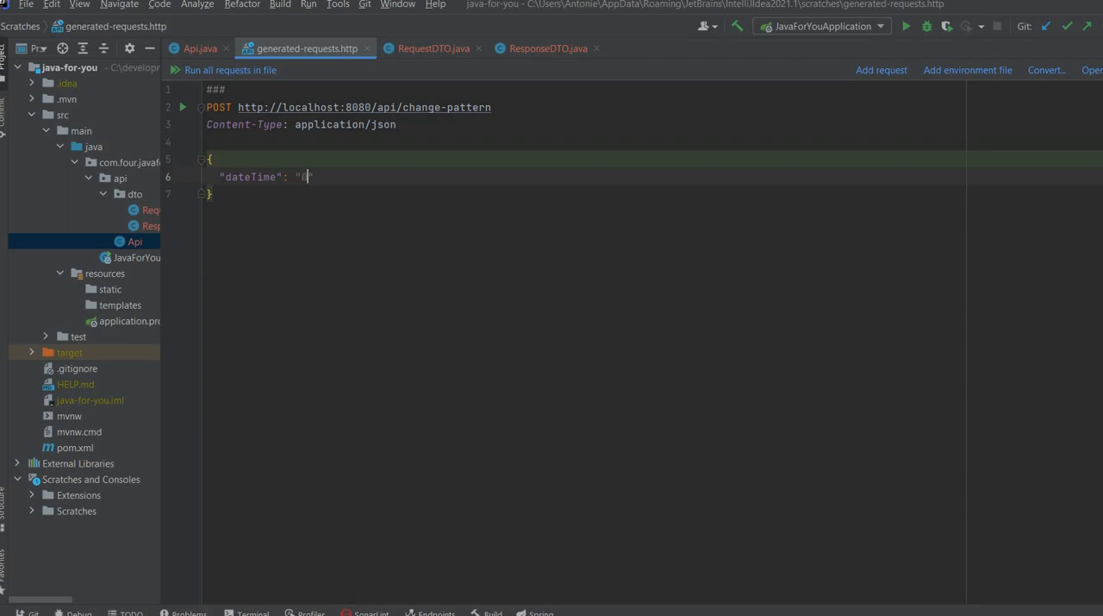
text(8)
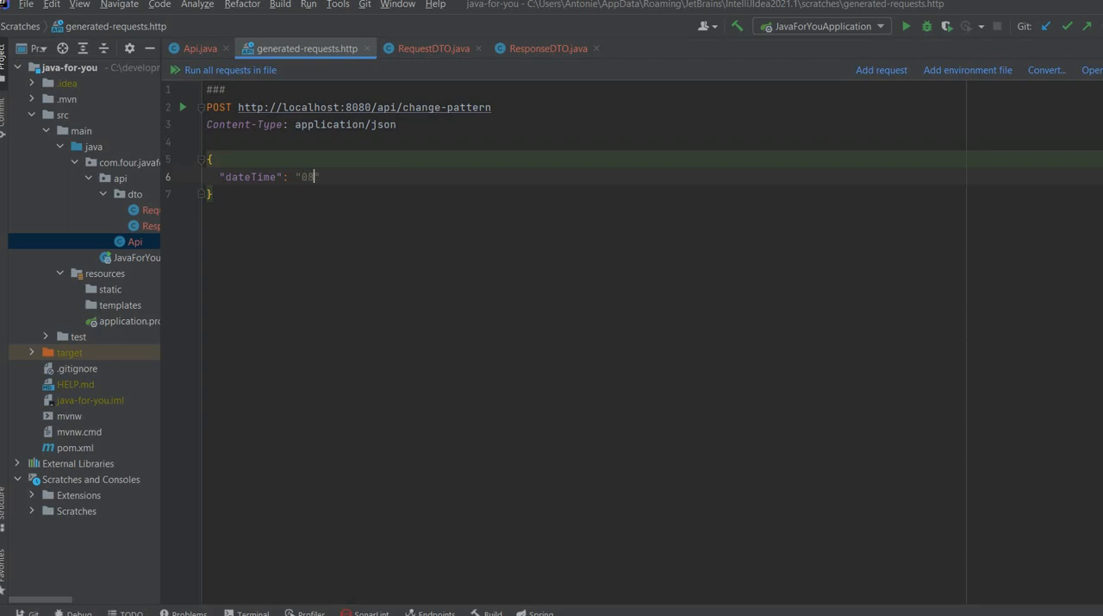
text(/)
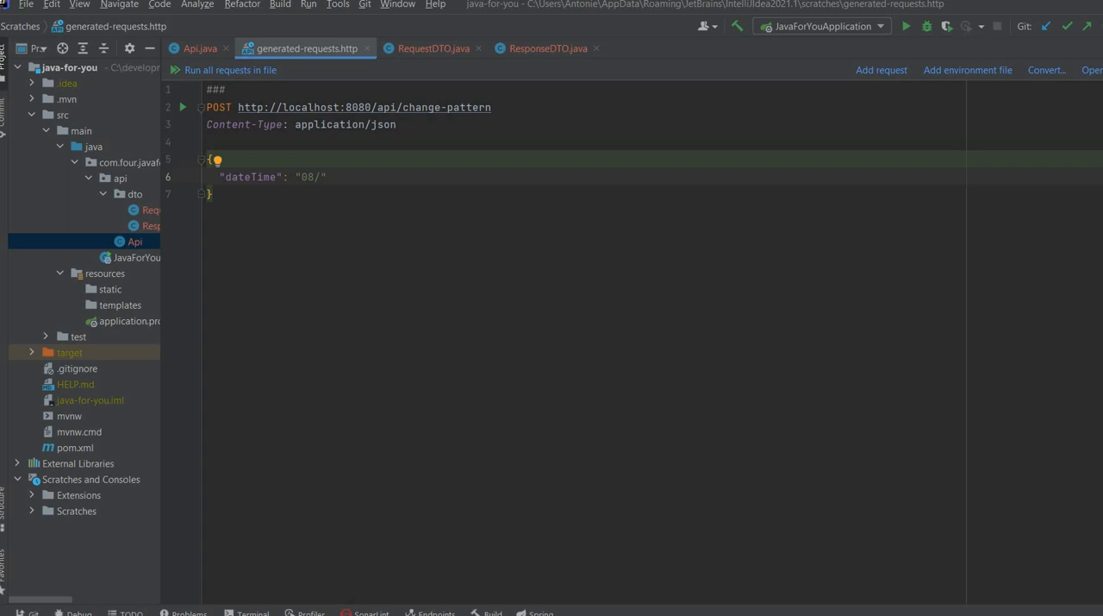
text(03)
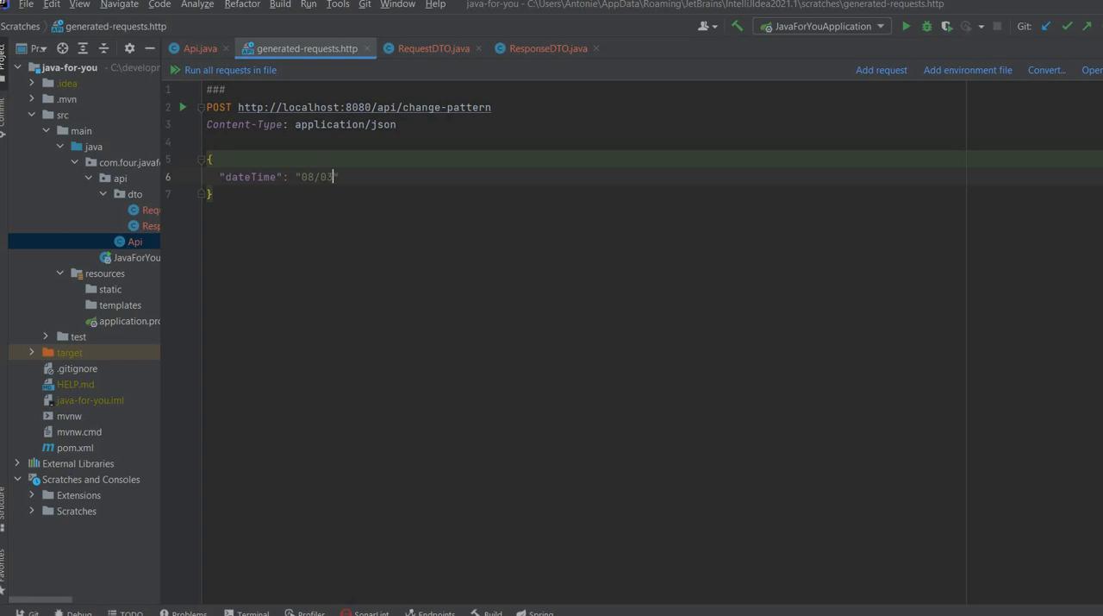
text(/2)
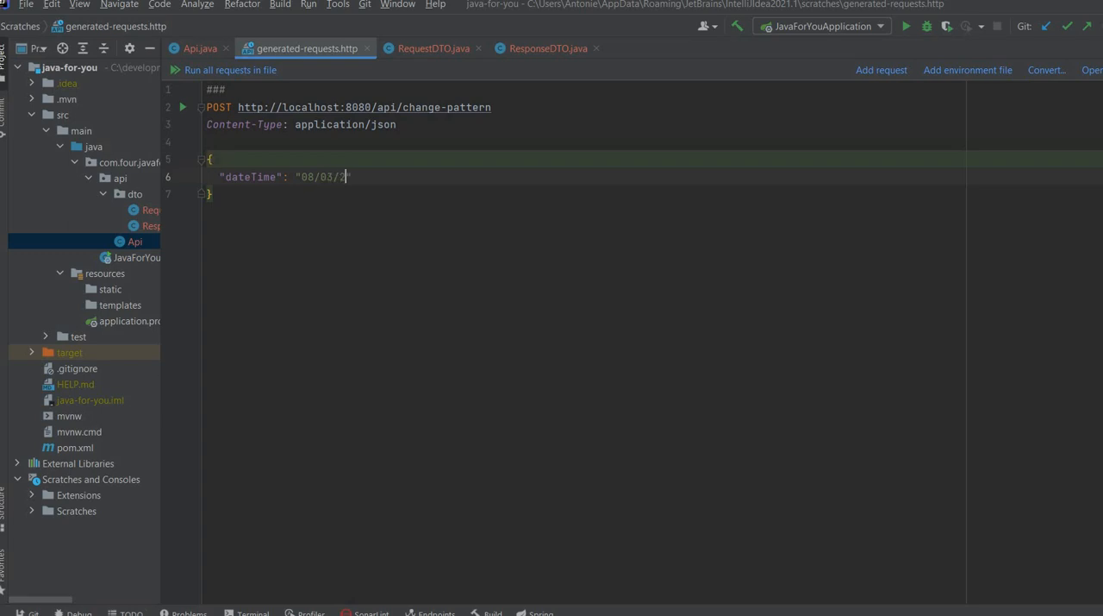
text(023)
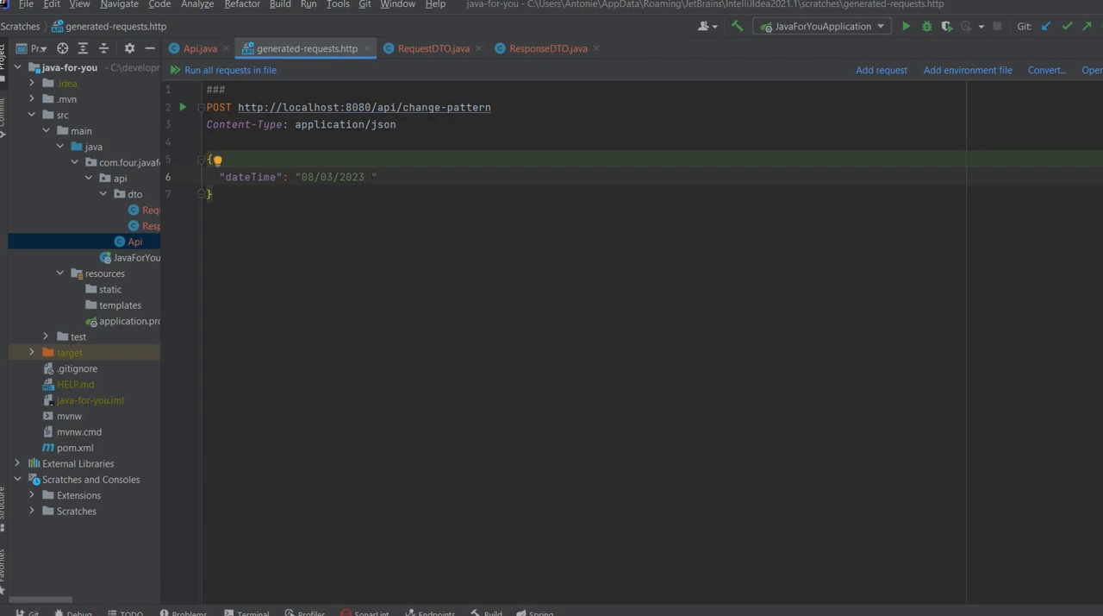
text(15:)
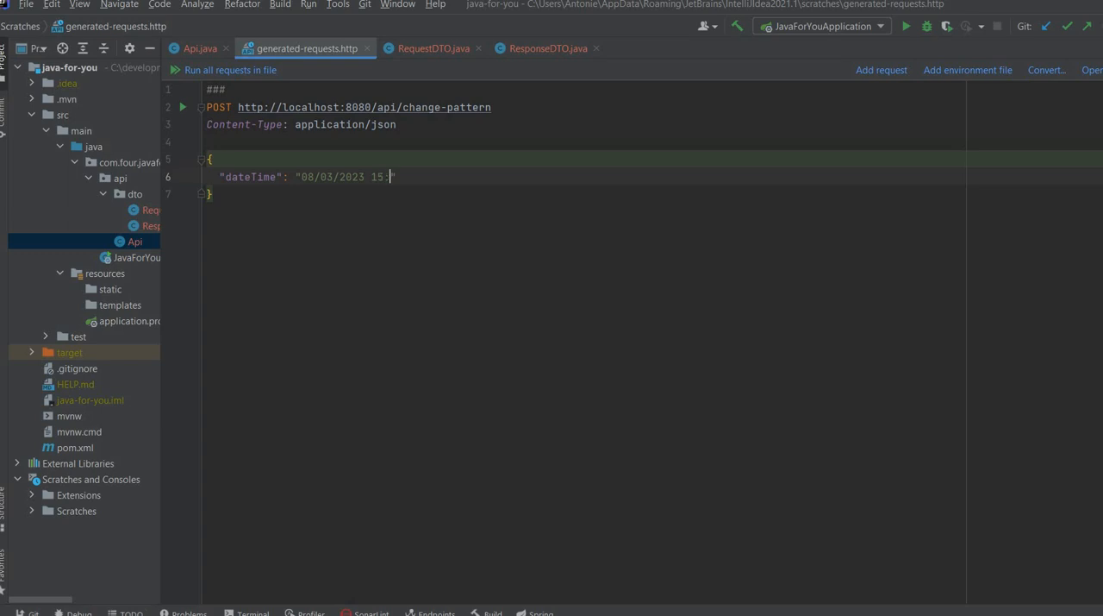
text(0)
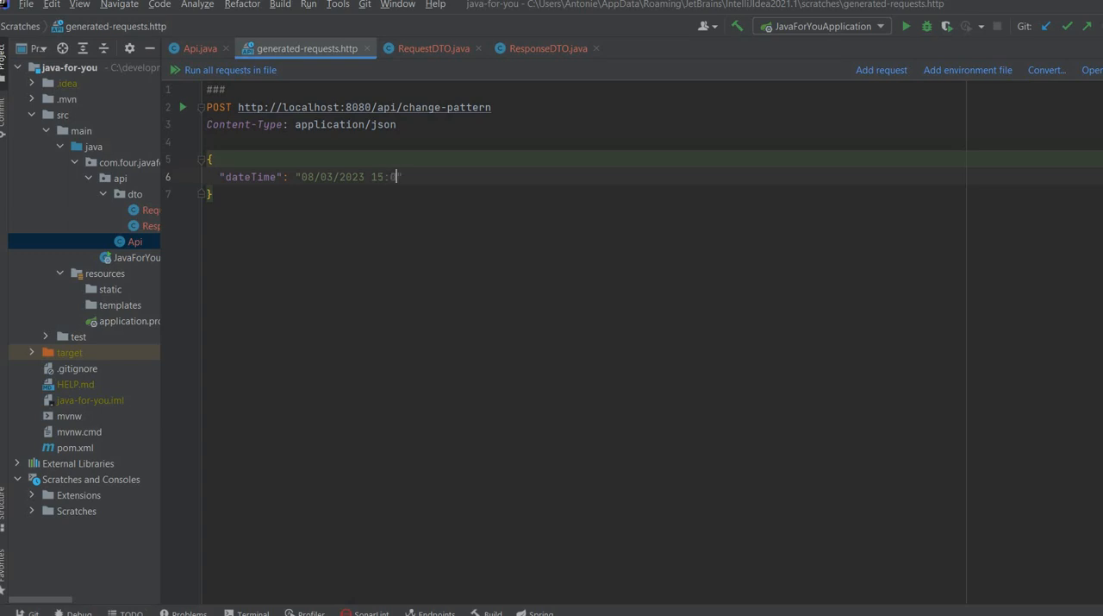
text(0:)
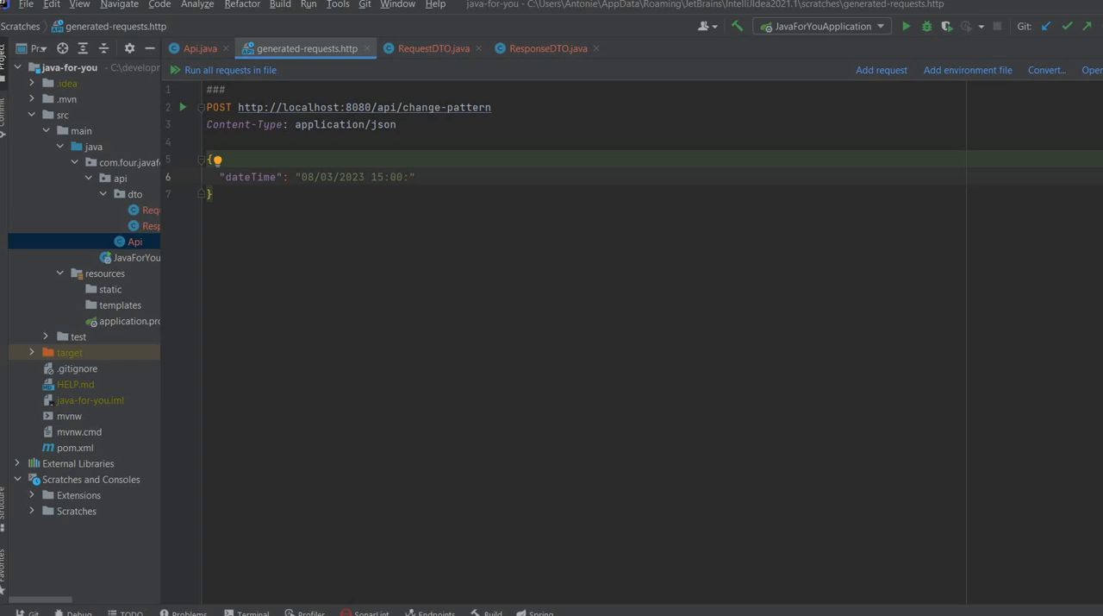
text(15)
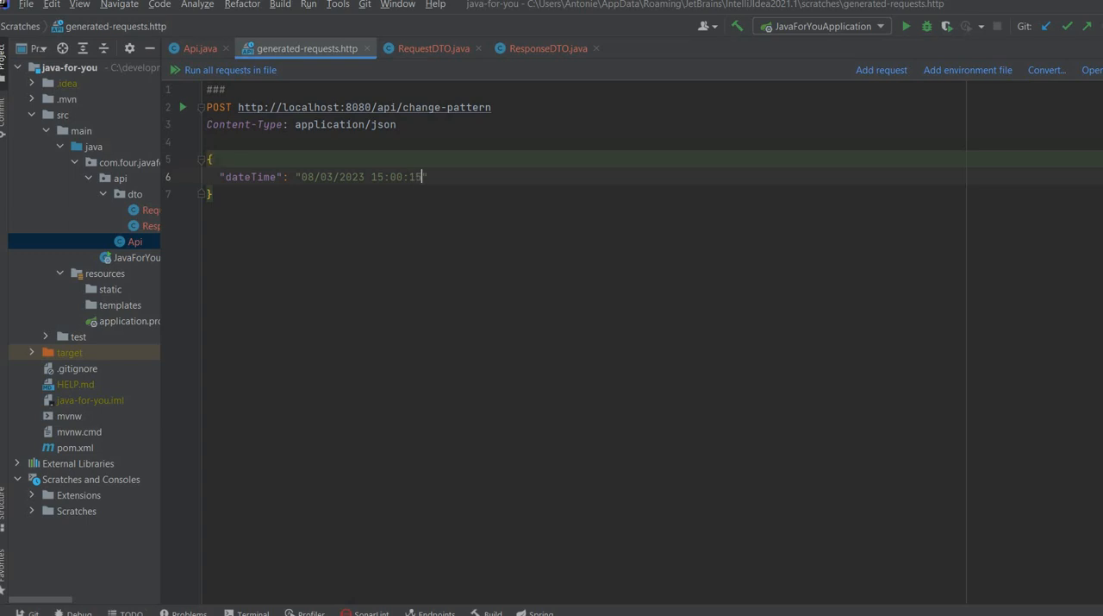
double_click(362, 177)
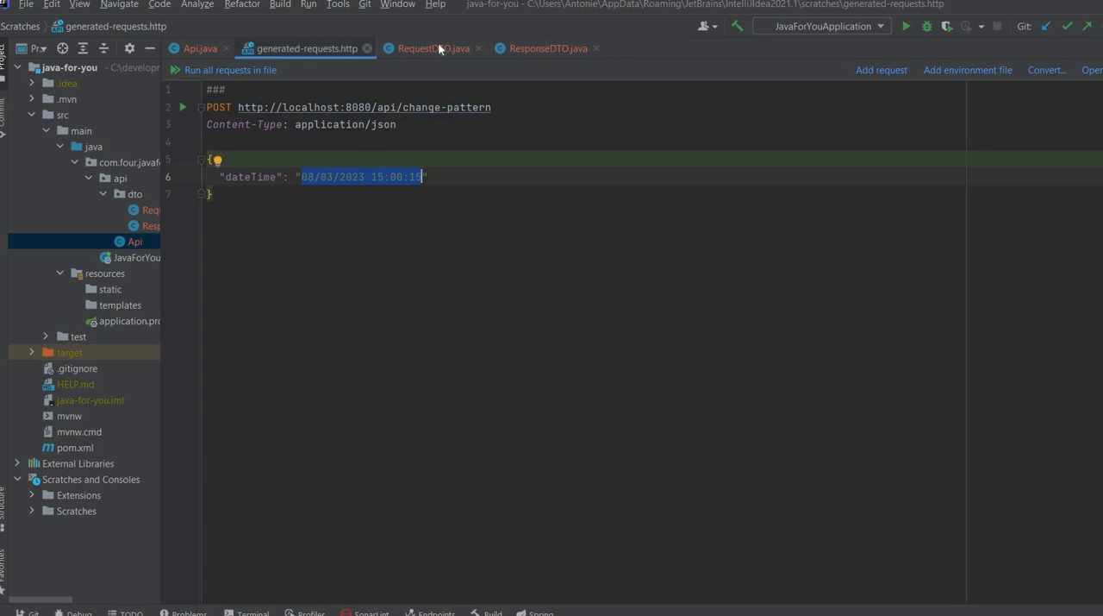
click(431, 49)
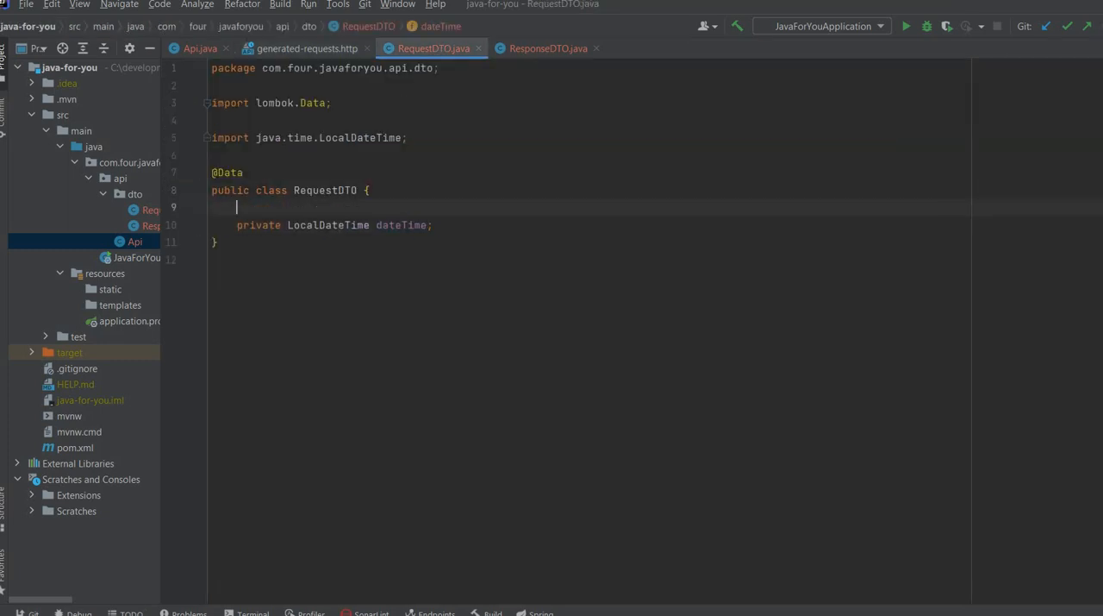
text(@JsonFormat)
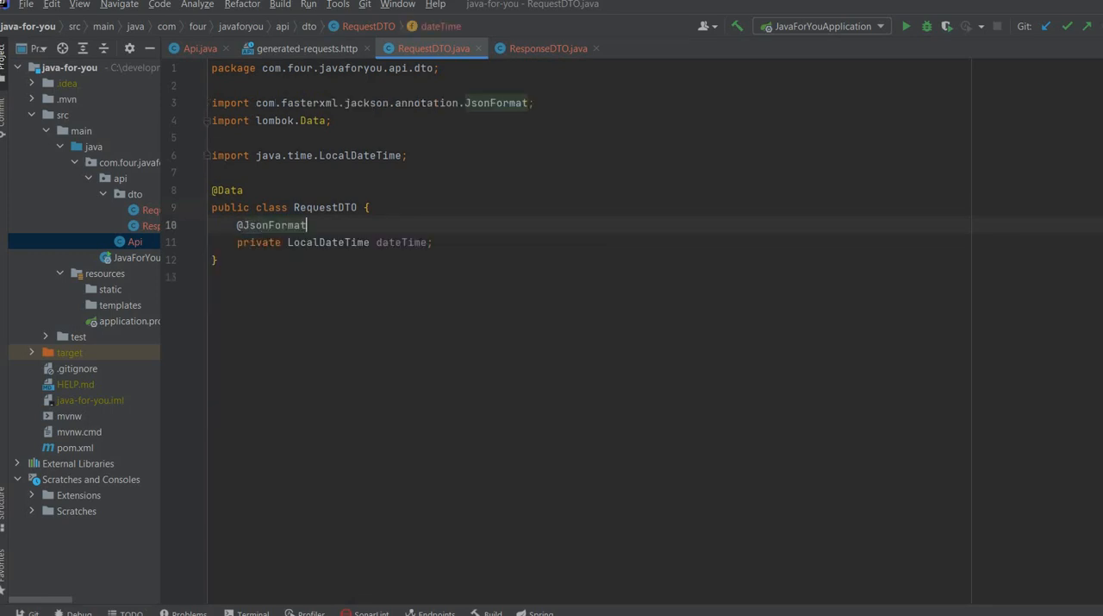
text((pattern = ")
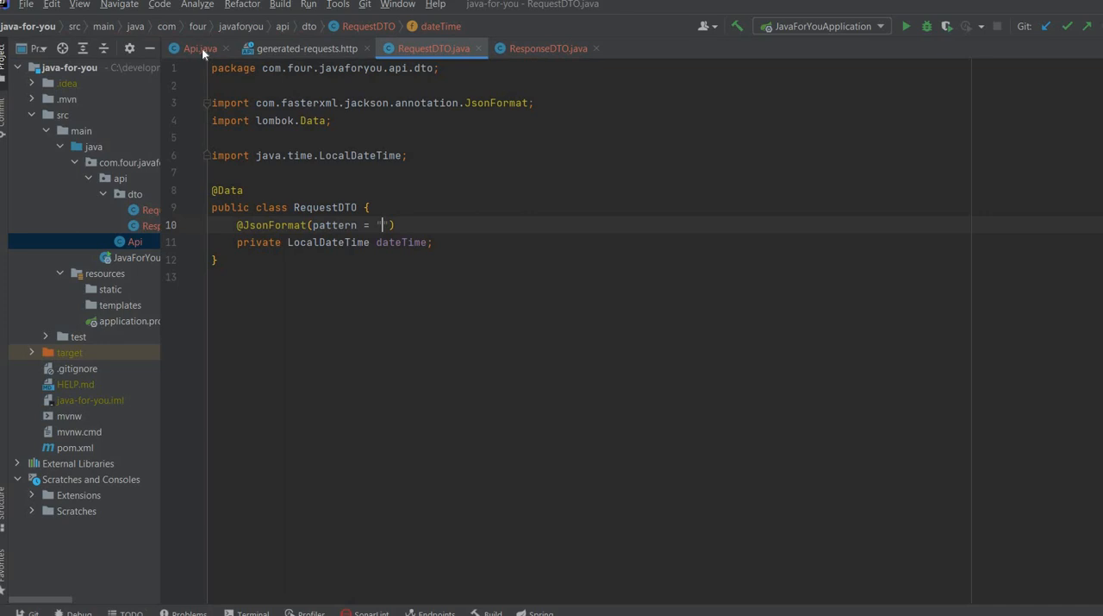
click(199, 48)
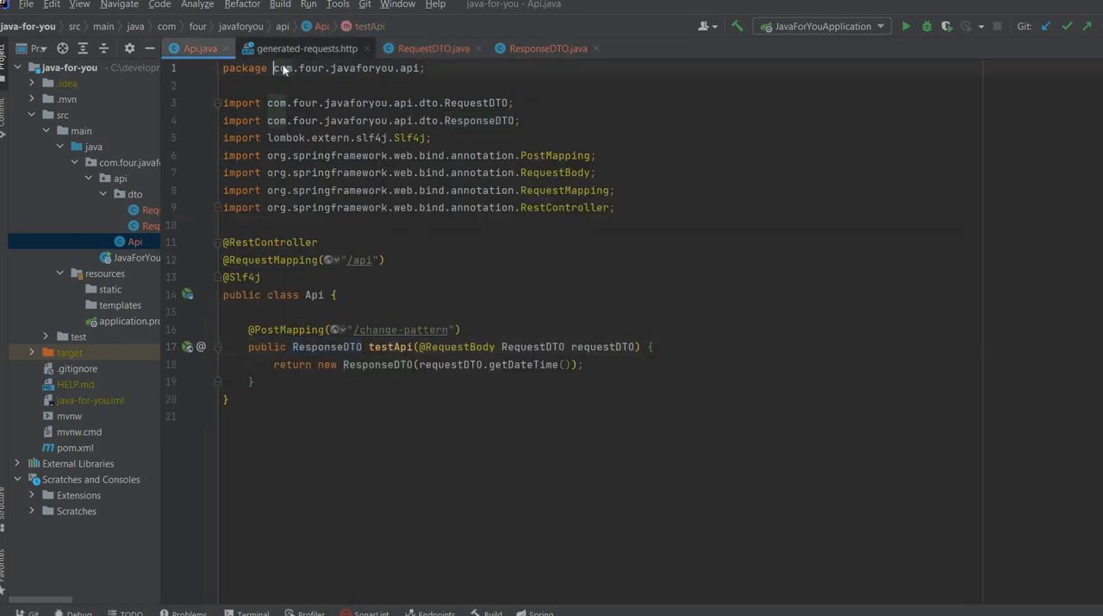
click(307, 49)
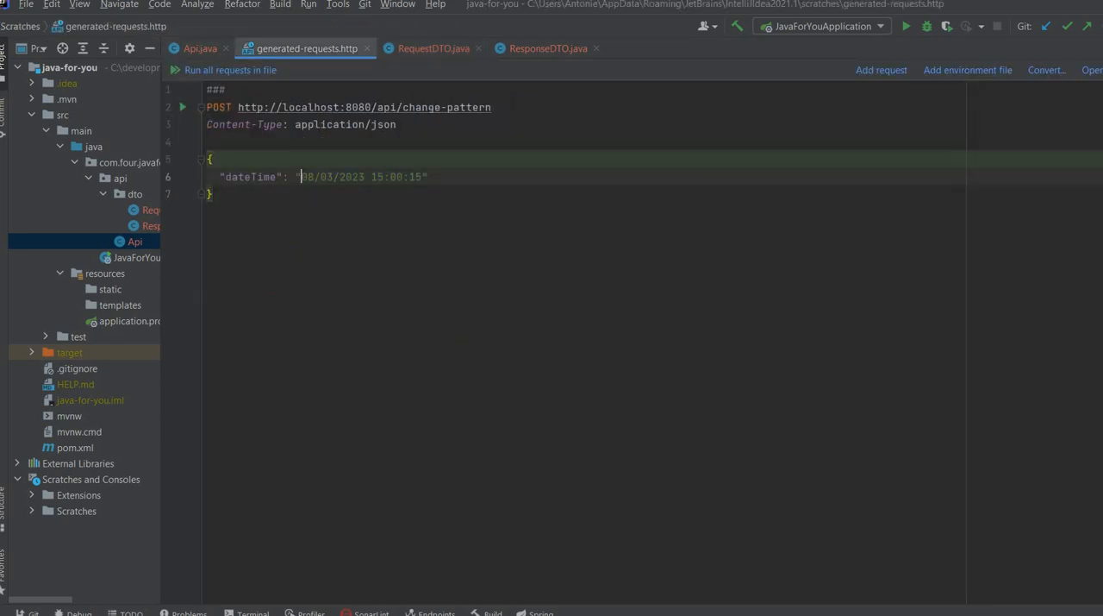
double_click(362, 177)
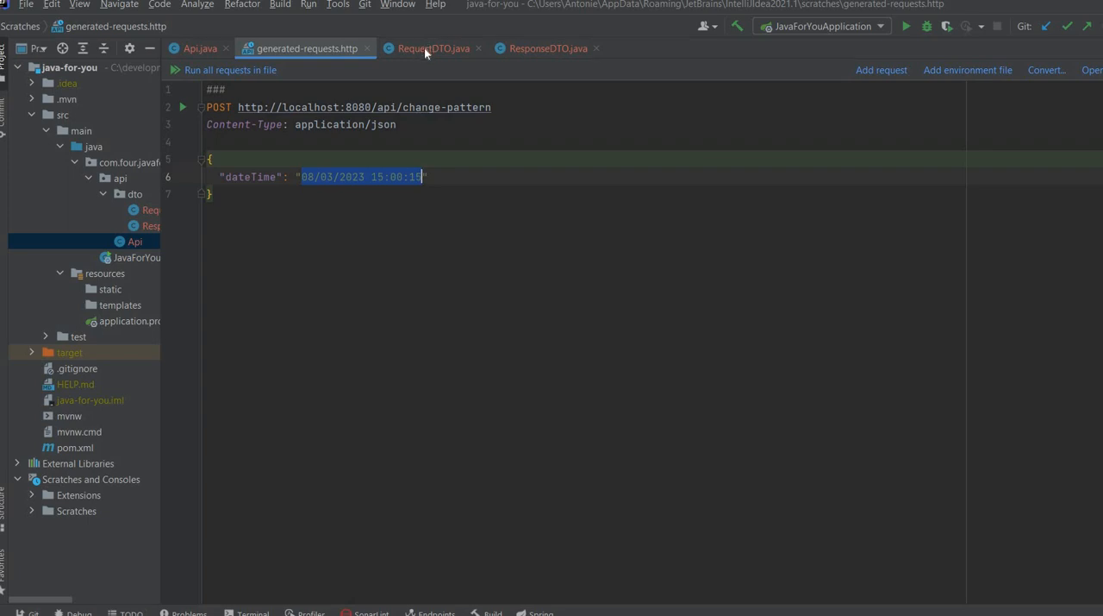
click(432, 49)
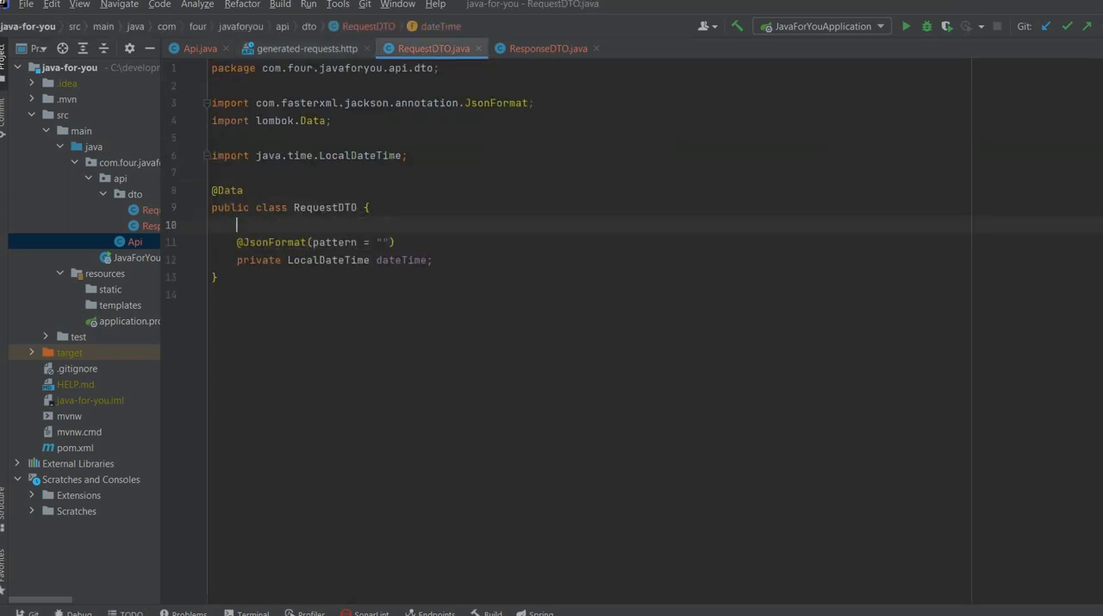
text(08/03/2023 15:00:15)
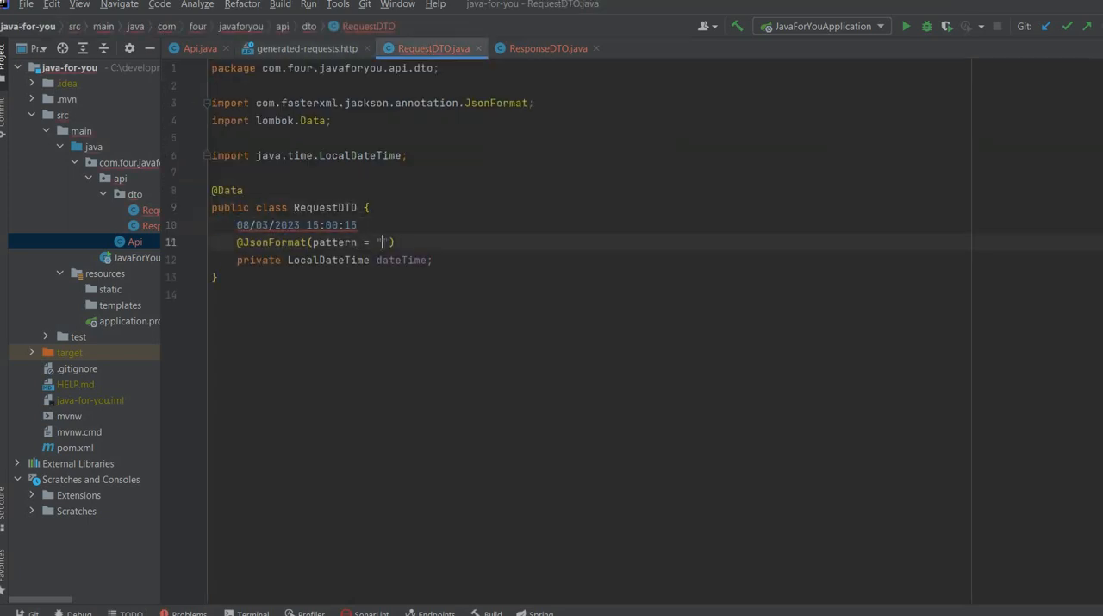
text(d)
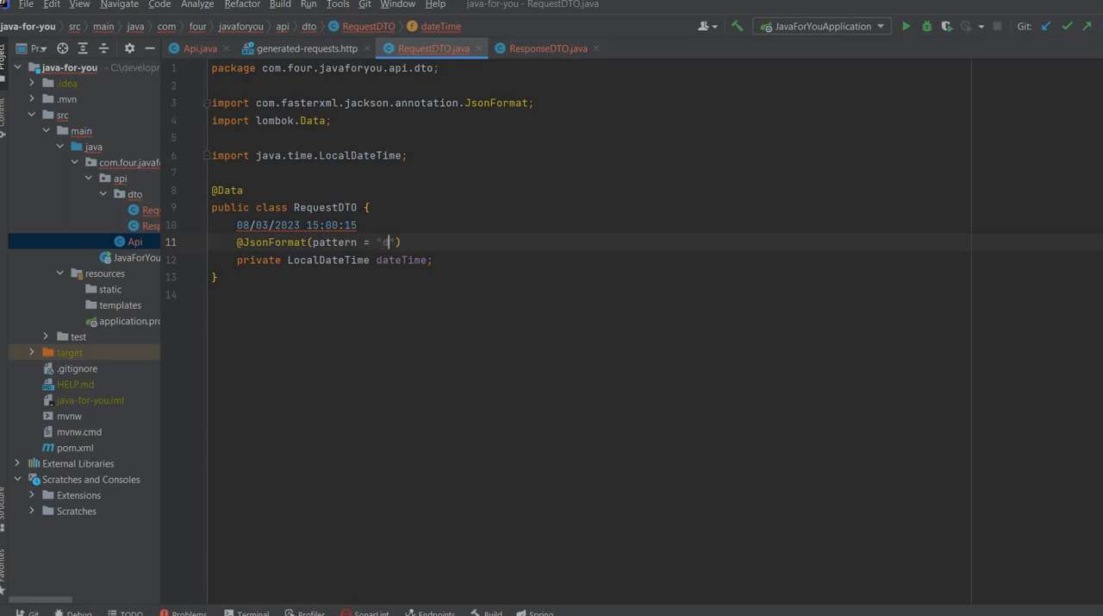
text(d/MM/)
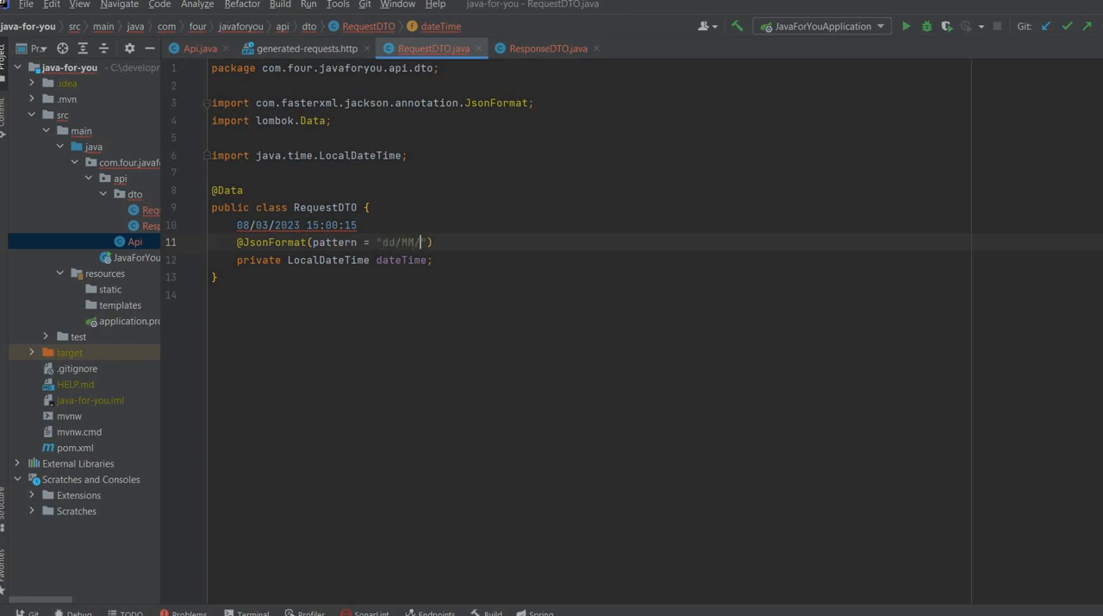
text(yyyy)
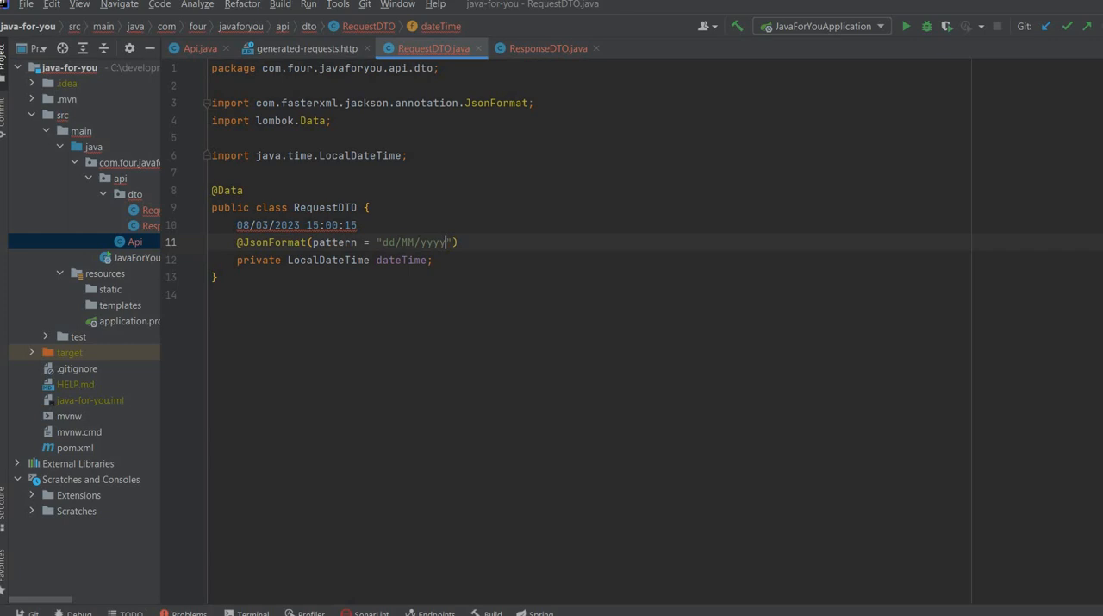
text(" ")
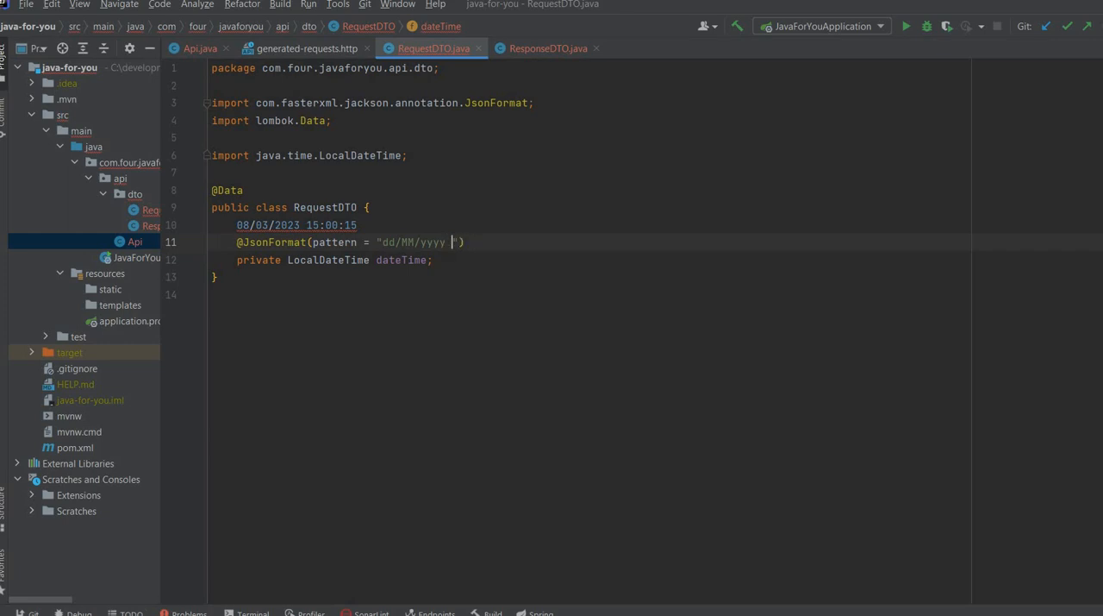
text(HH)
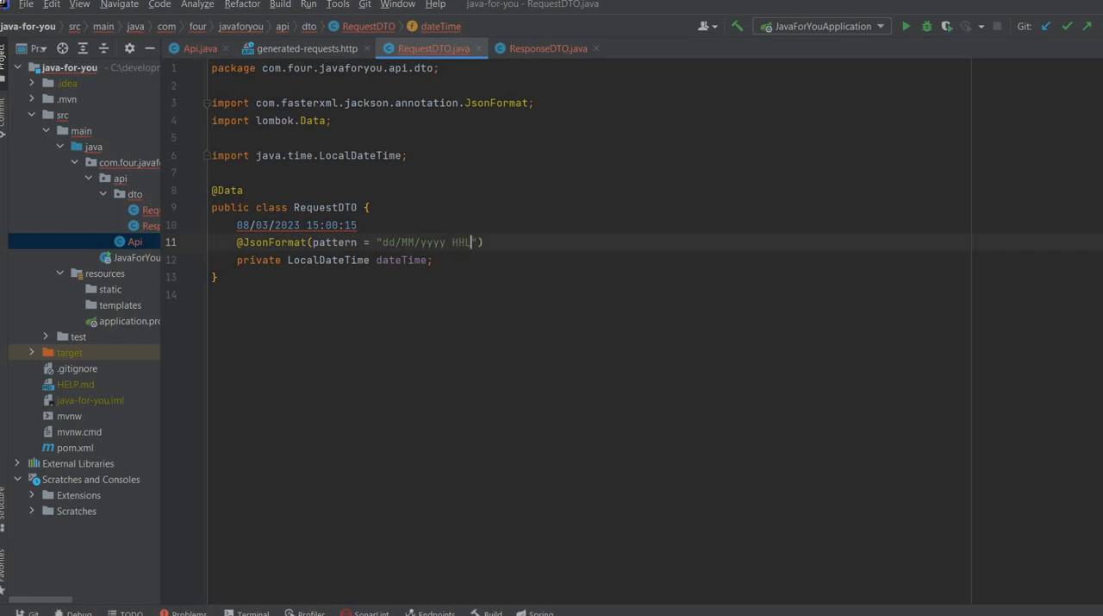
text(:mm)
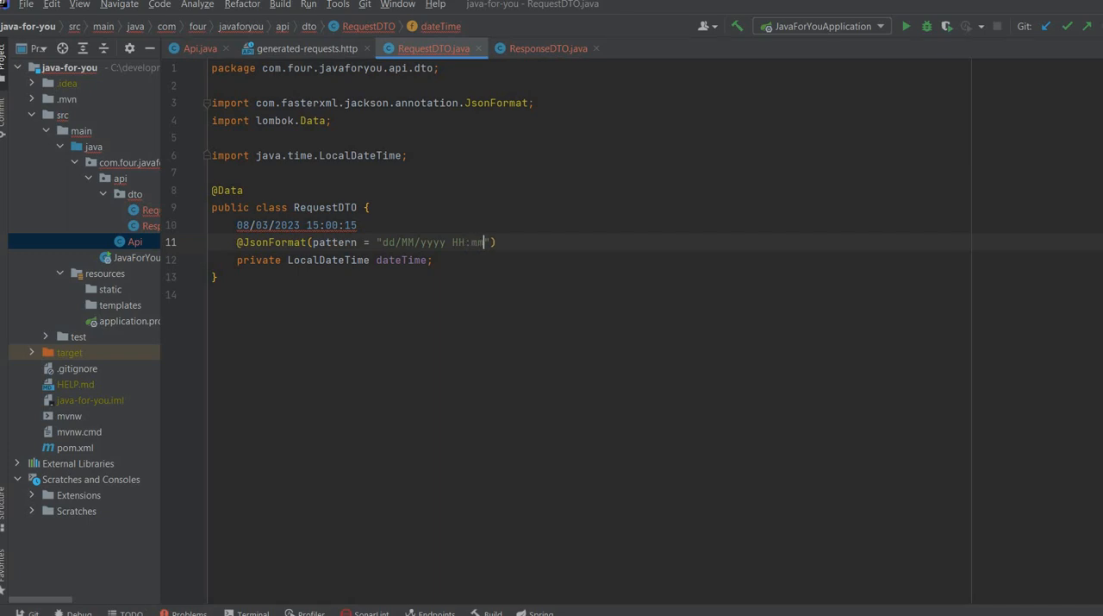
text(:ss)
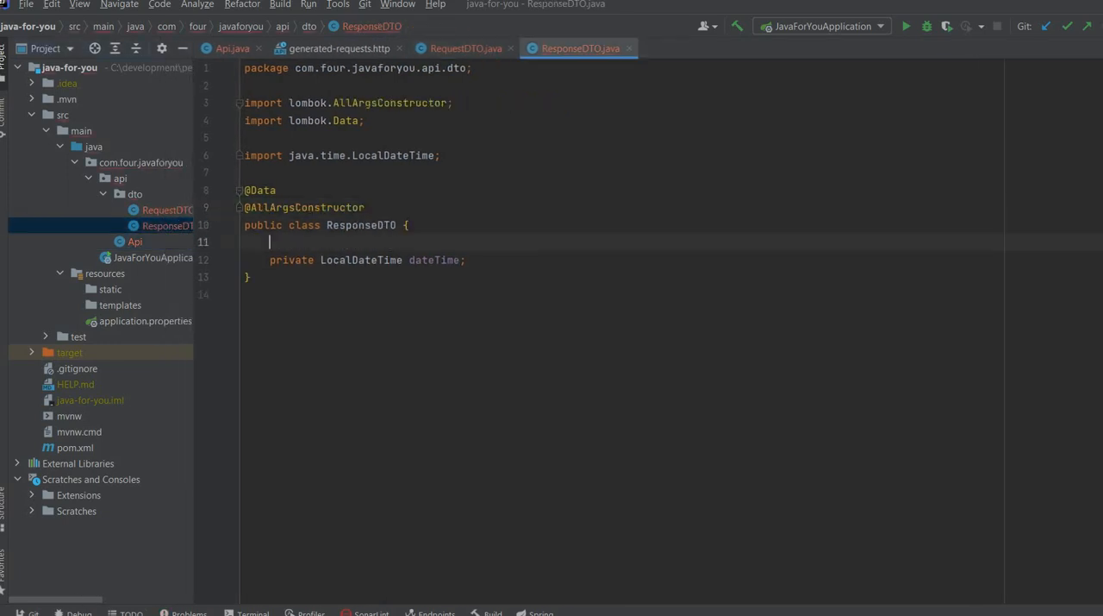
text(@JsonFormat)
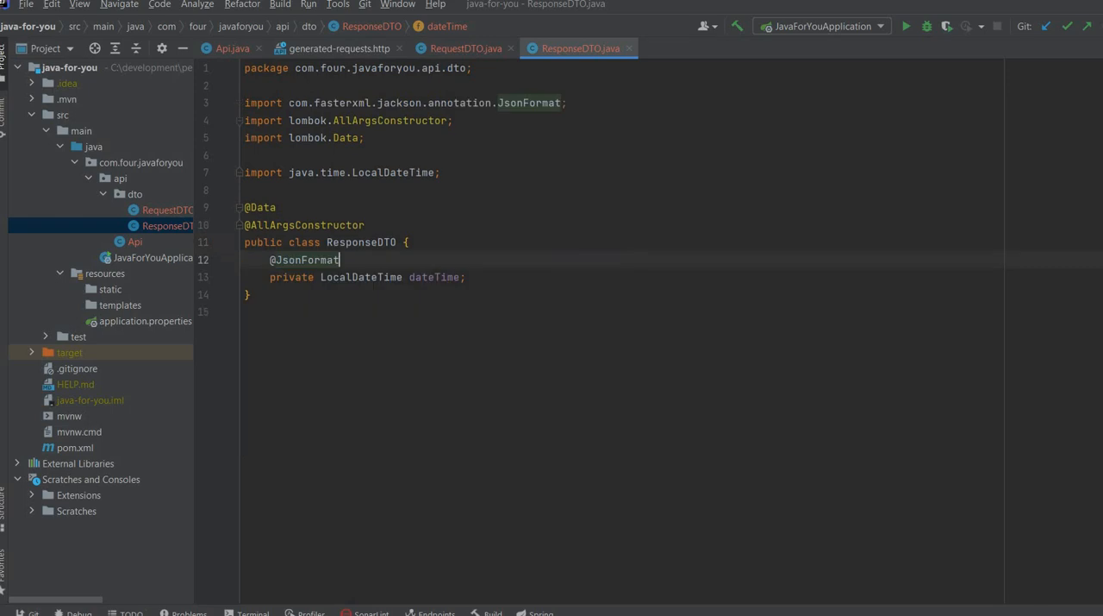
text(())
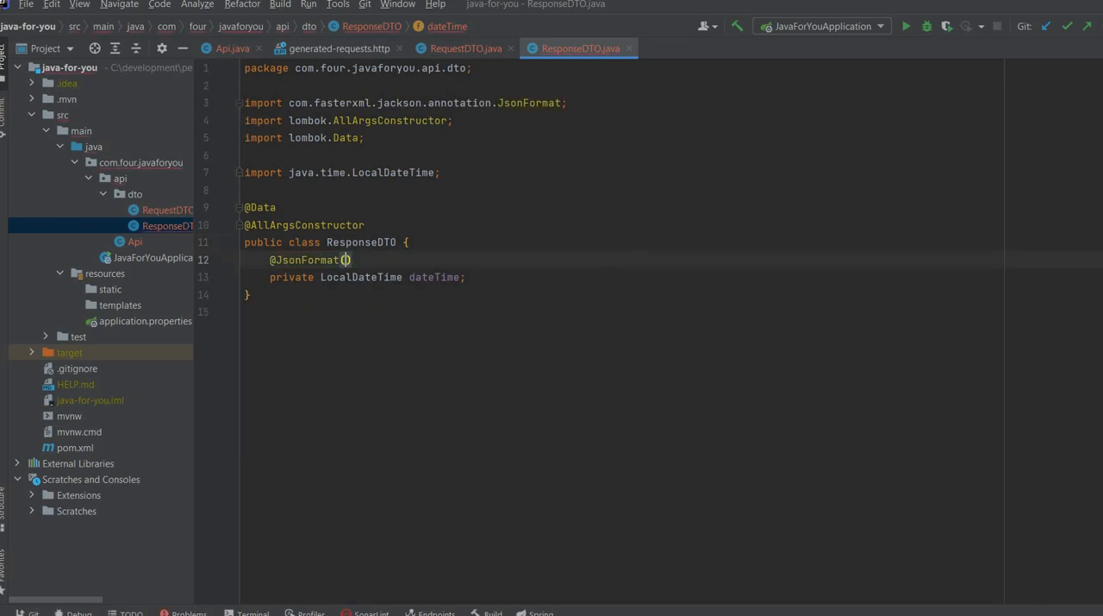
text(pattern = "")
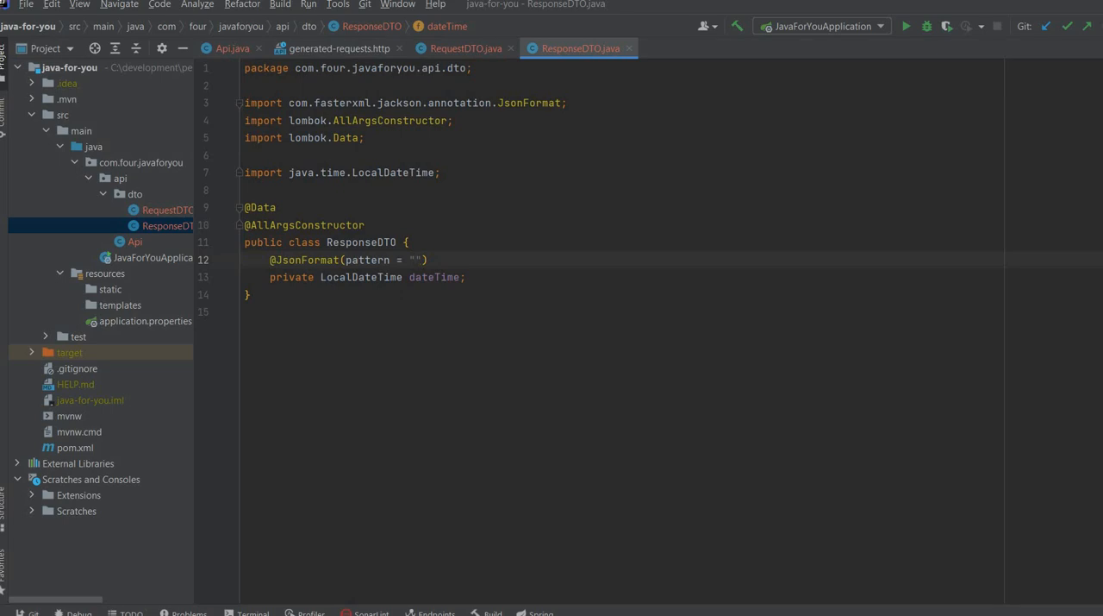
text(yyyy)
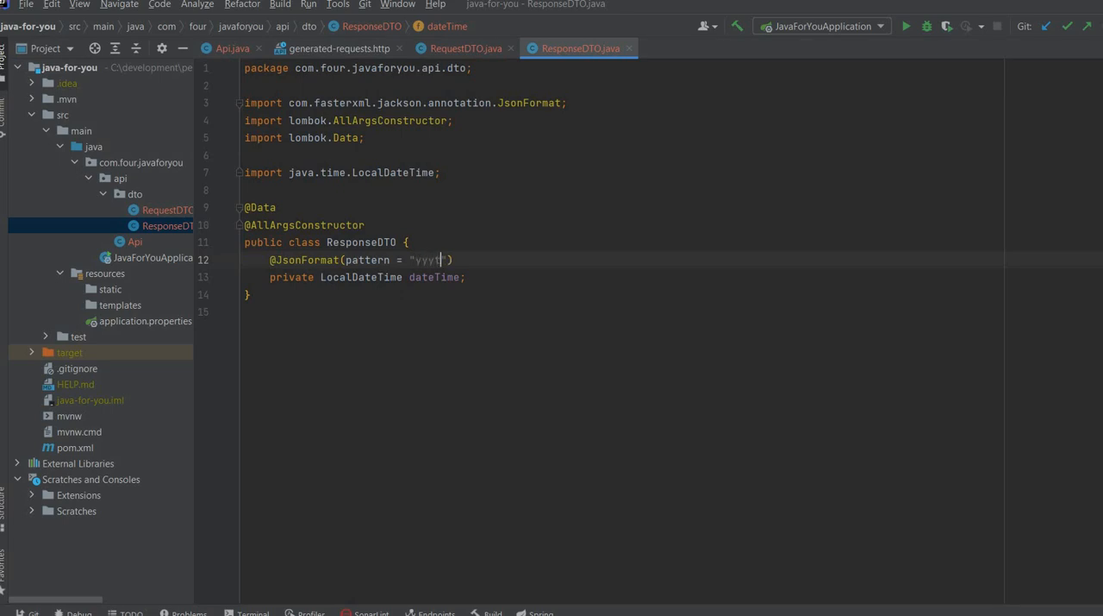
text(-MM)
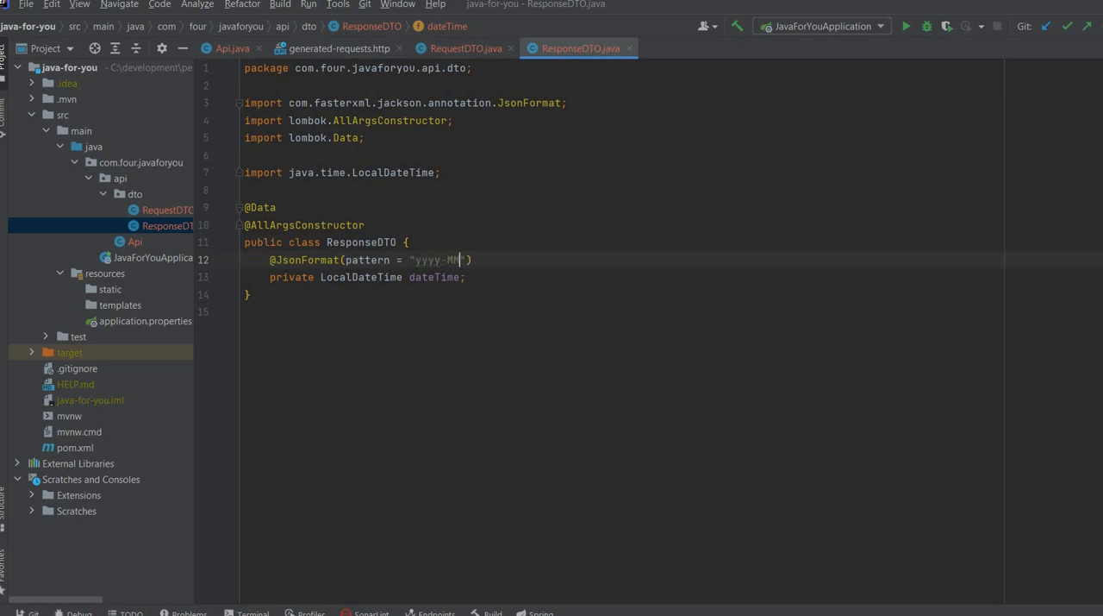
text(-dd HH:mm)
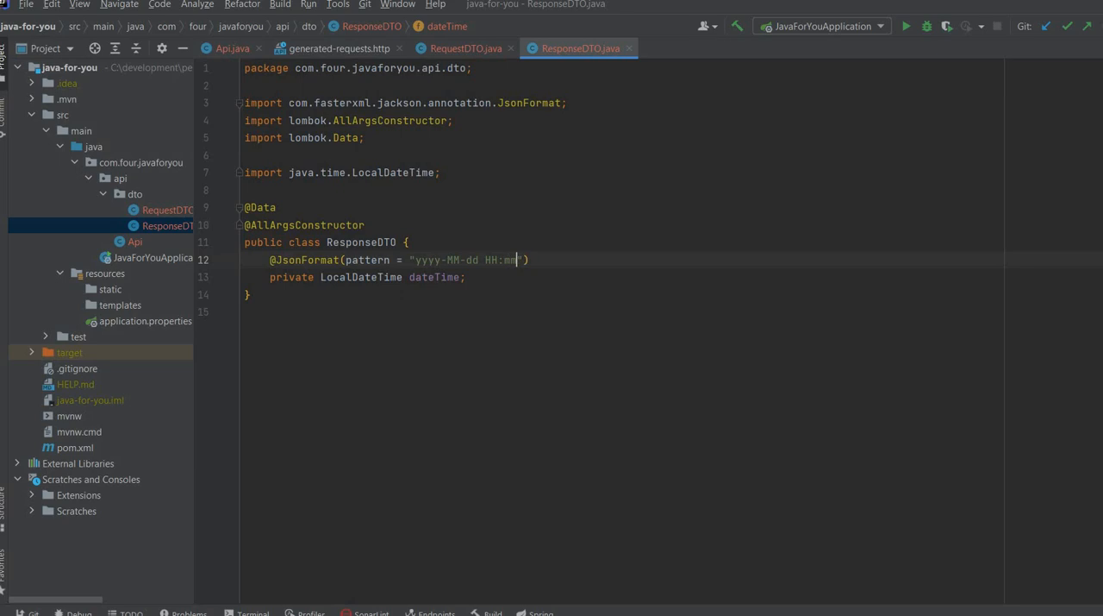
text(:ss)
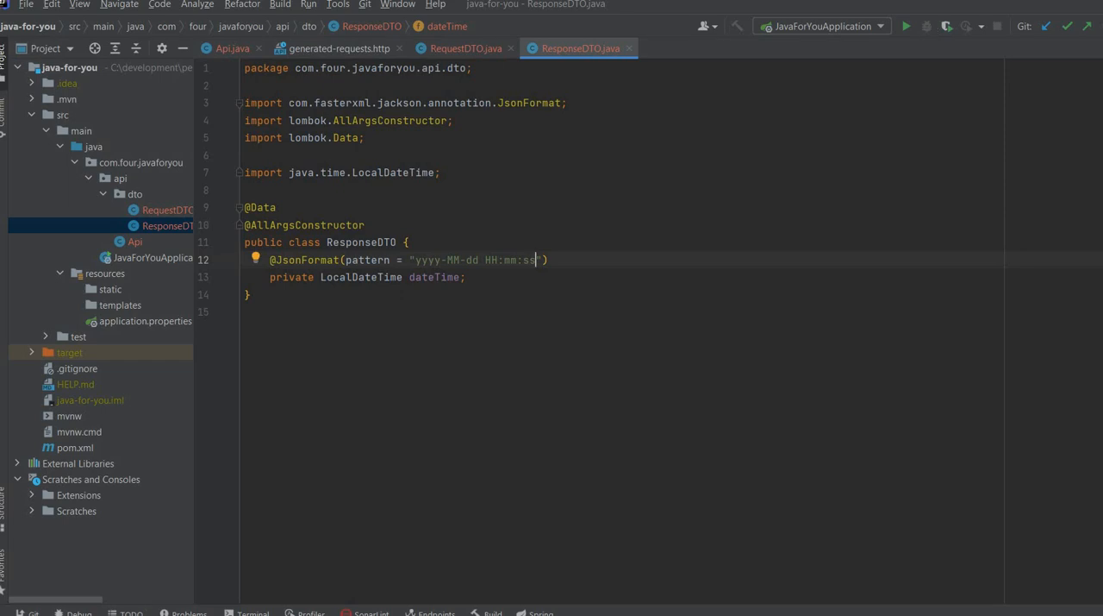
mouse_move(403, 61)
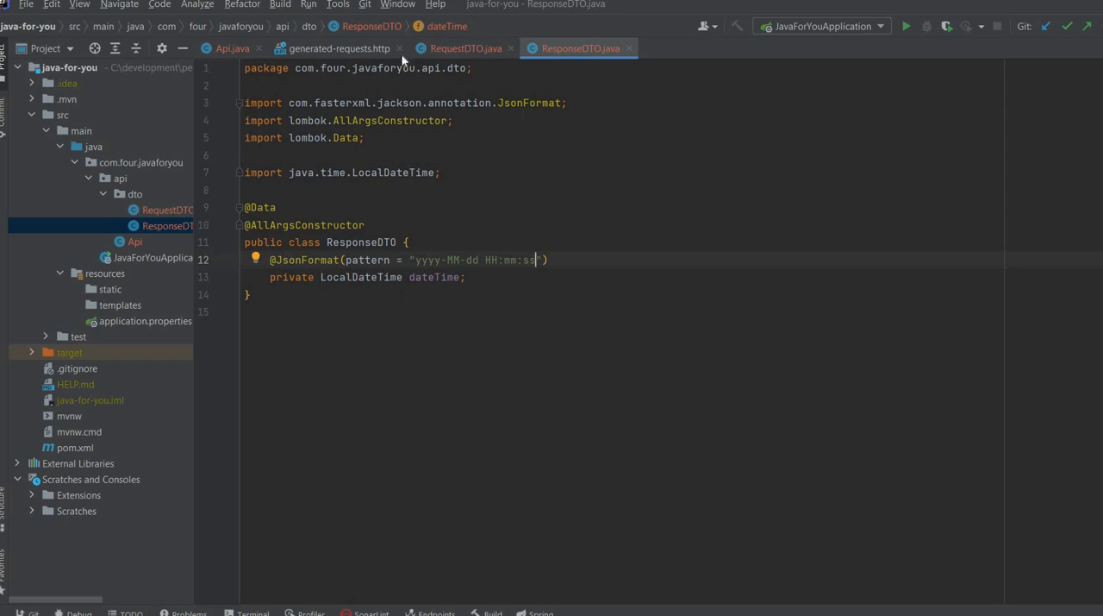
click(906, 26)
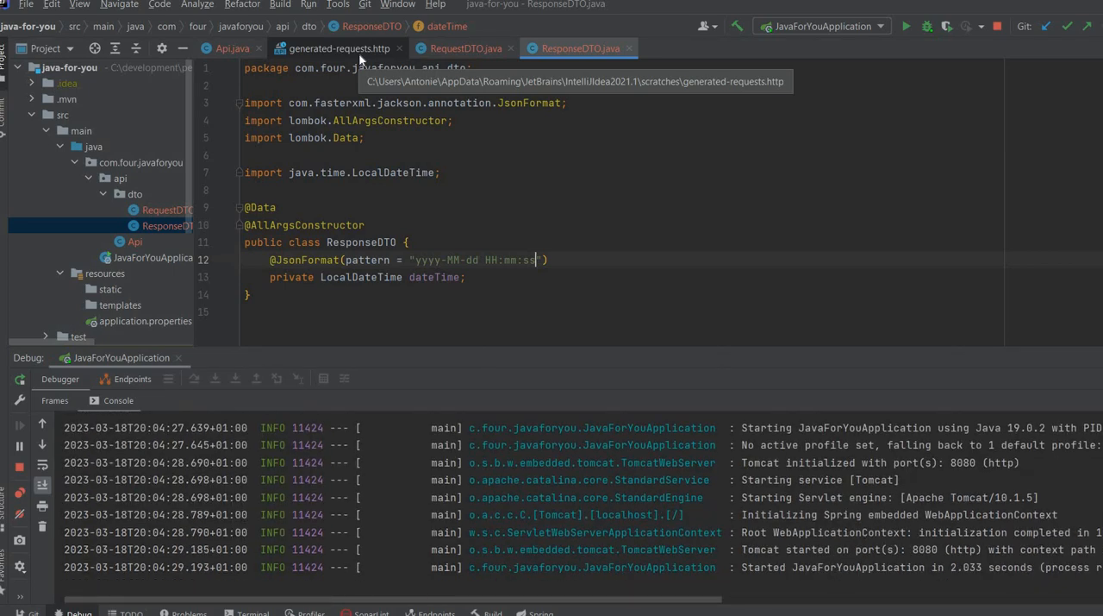
click(338, 49)
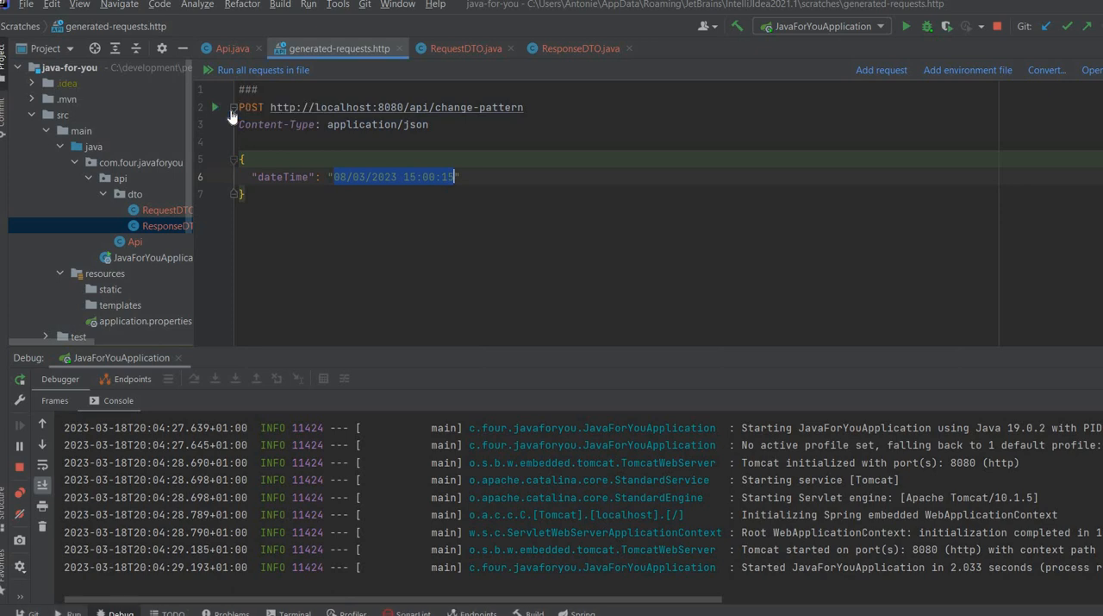
click(214, 107)
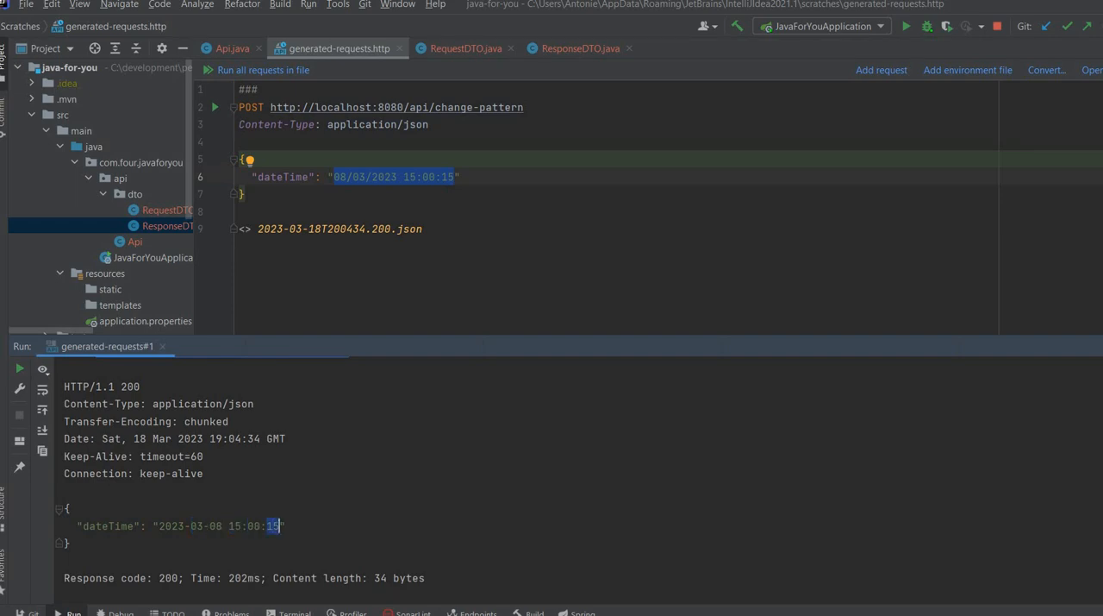
click(466, 48)
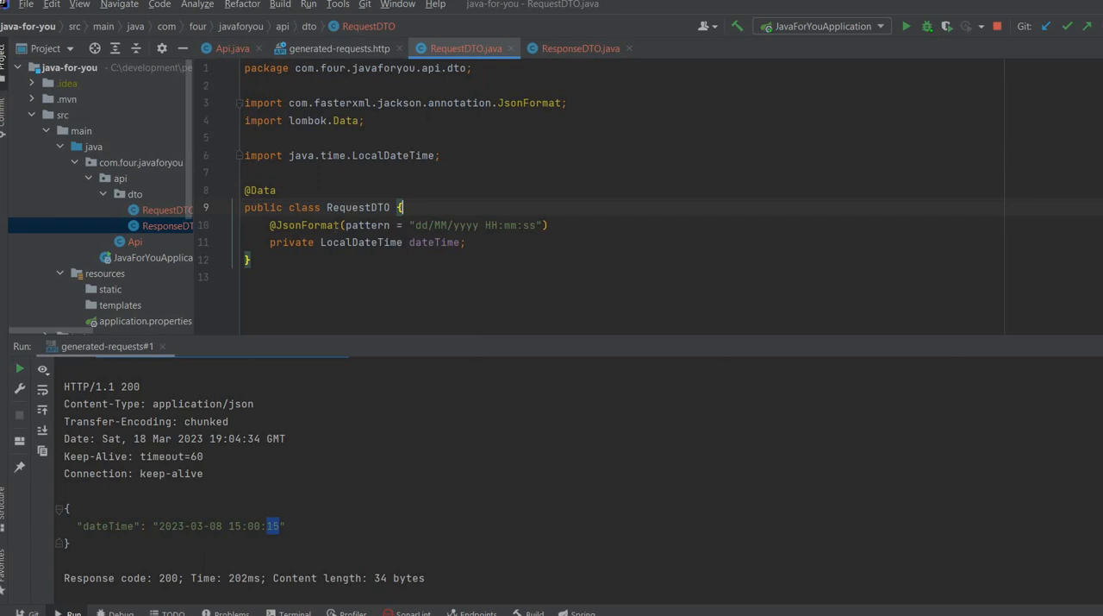
click(373, 225)
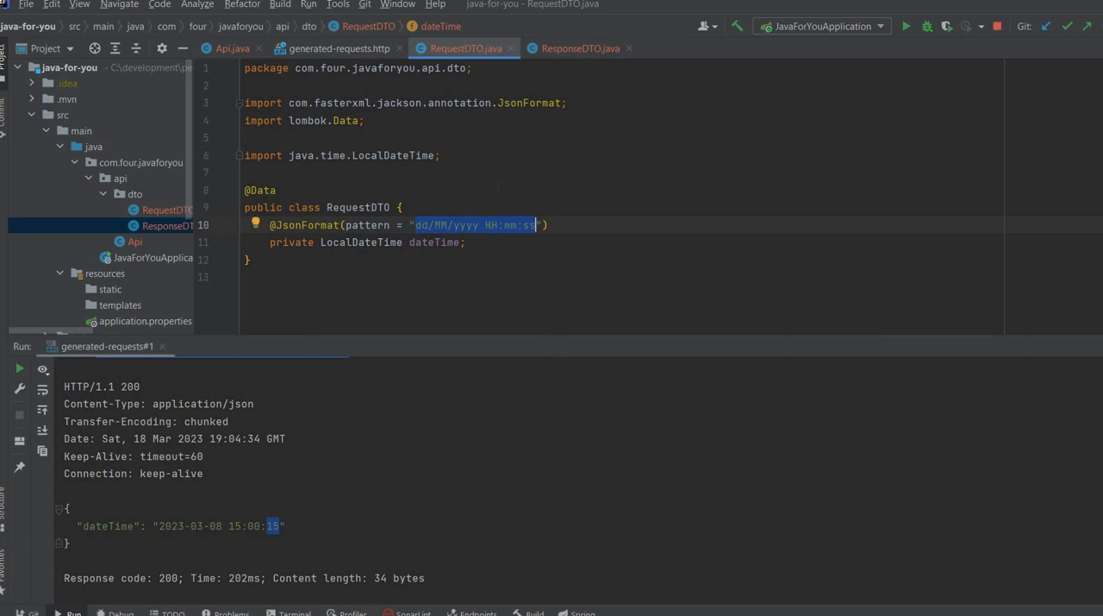
mouse_move(348, 241)
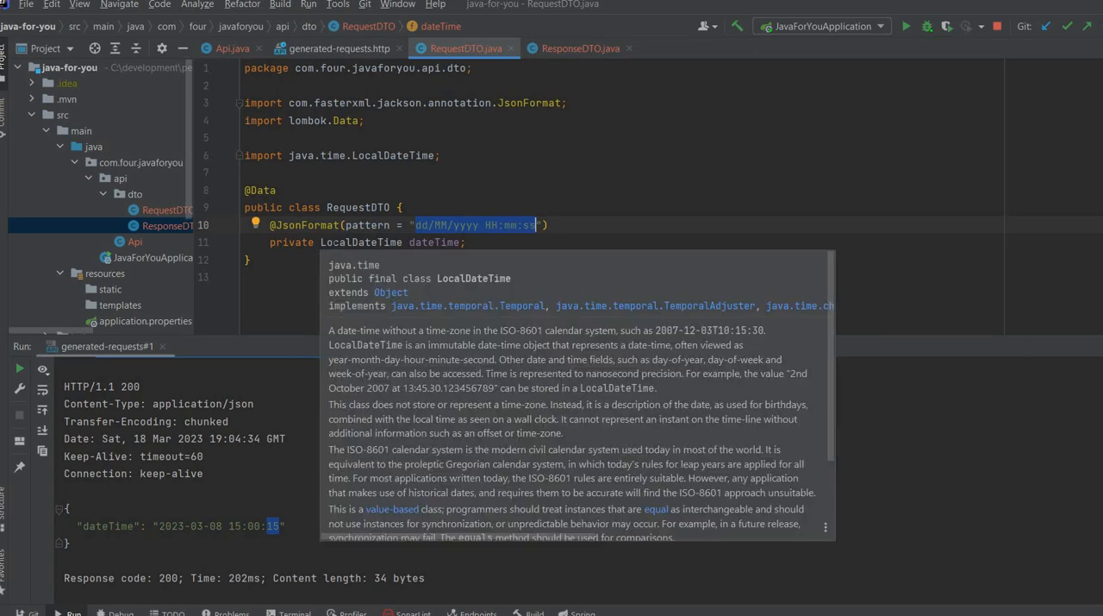